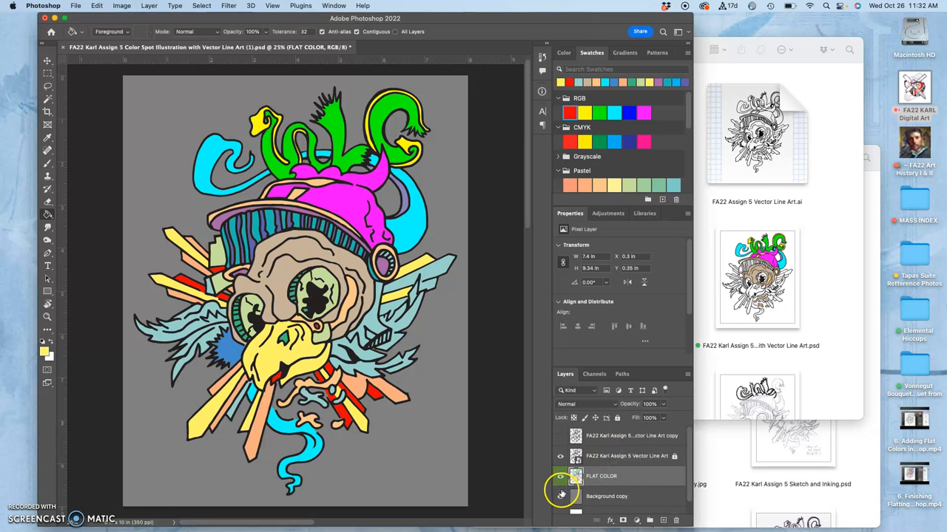
Check the line art alone, then unlock the Background layer and duplicate the grey Background copy.
{"action": "left_click", "coordinate": [559, 476]}
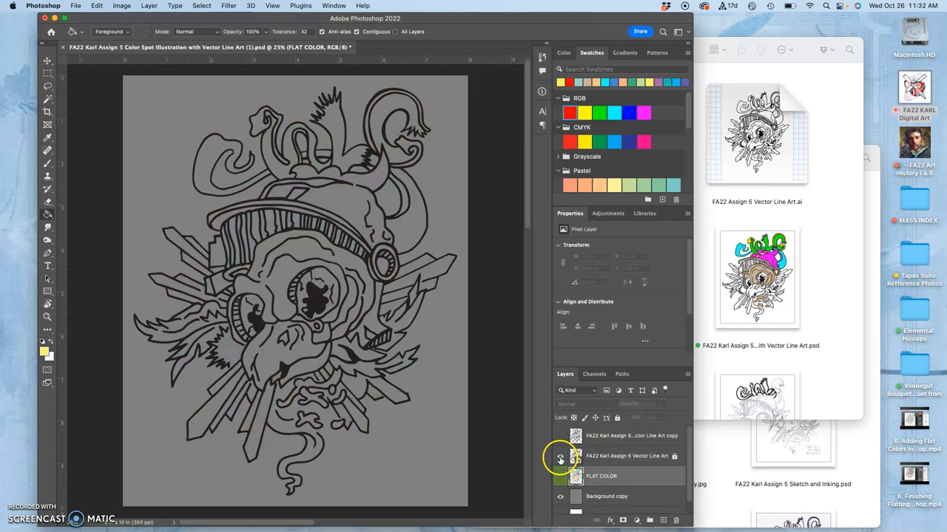
{"action": "left_click", "coordinate": [559, 477]}
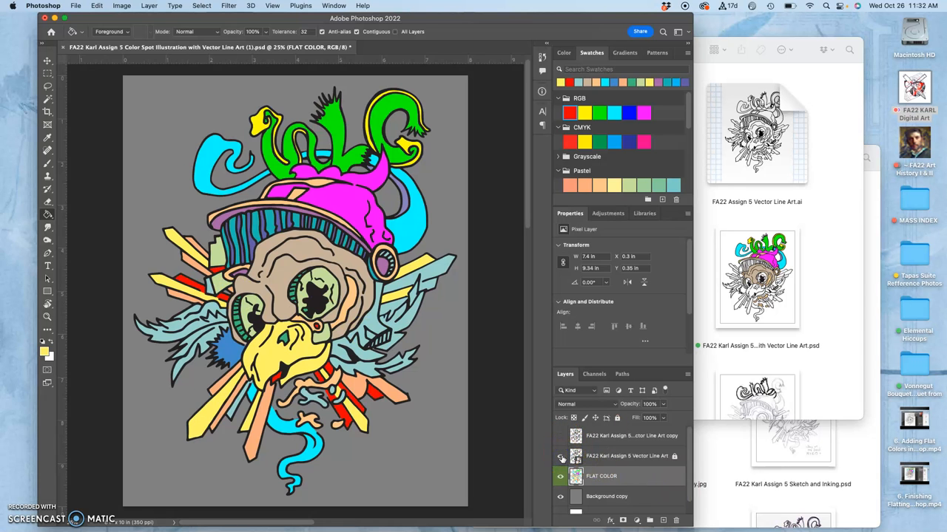
{"action": "mouse_move", "coordinate": [560, 456]}
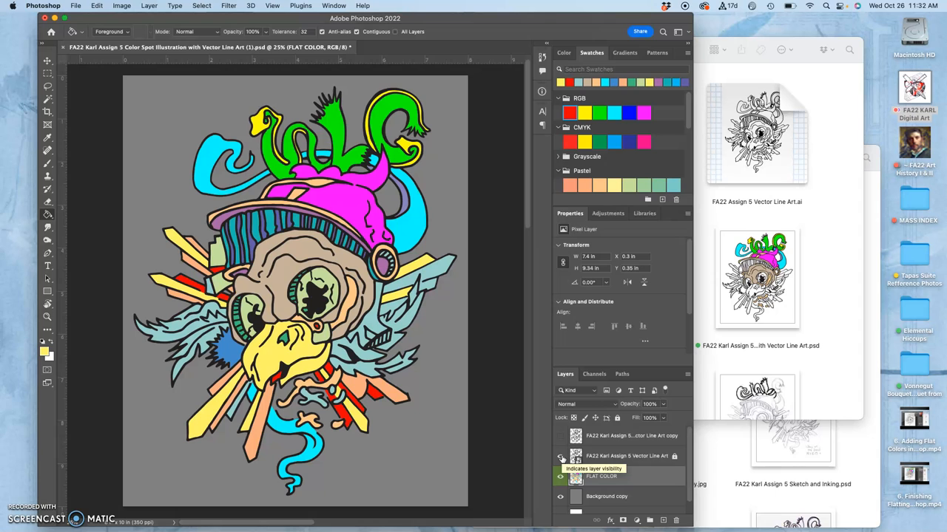
{"action": "left_click", "coordinate": [632, 435]}
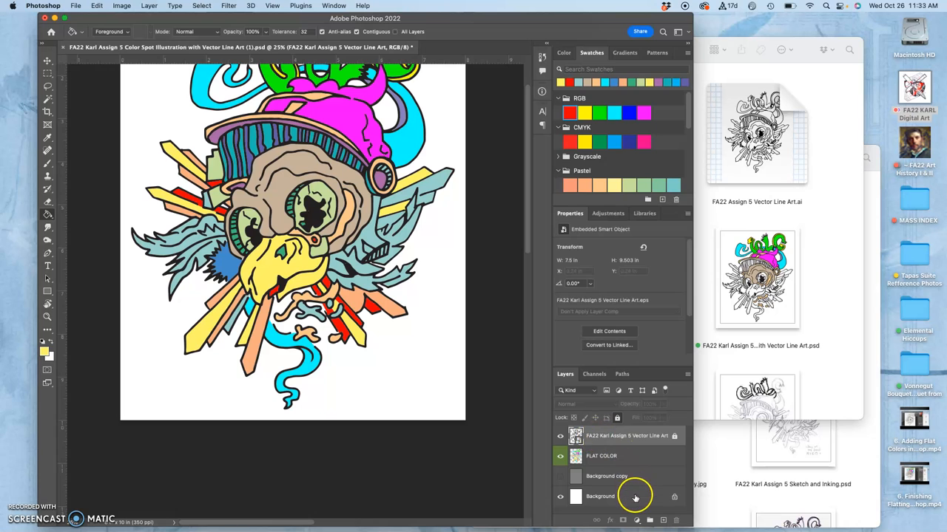
{"action": "mouse_move", "coordinate": [662, 502]}
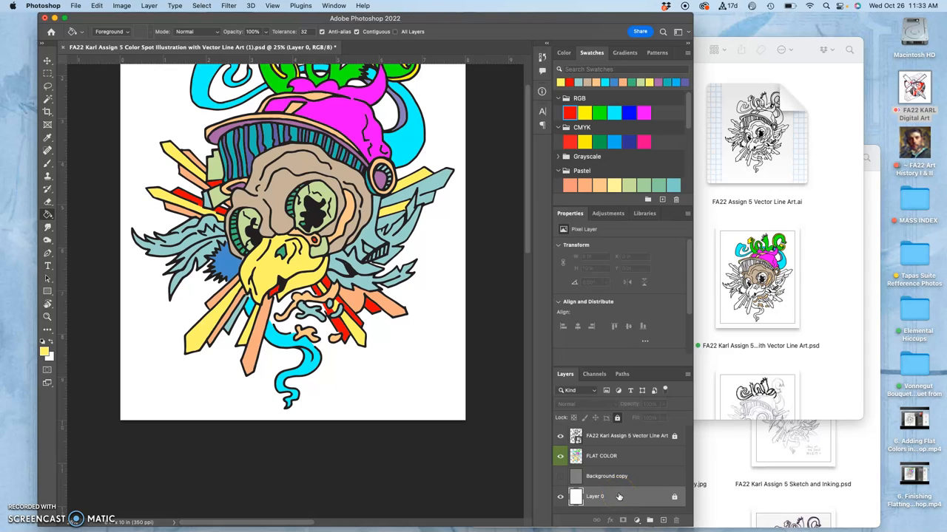
{"action": "left_click", "coordinate": [559, 476]}
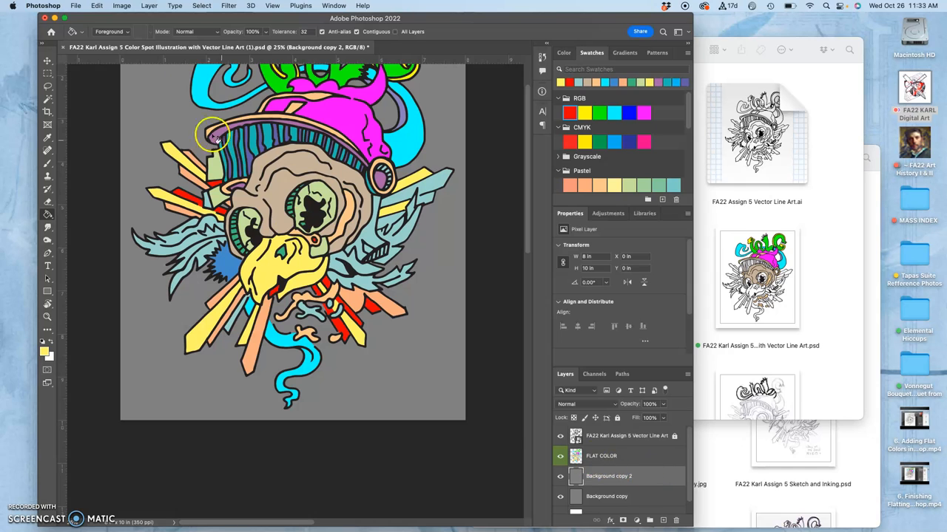
{"action": "left_click", "coordinate": [96, 6]}
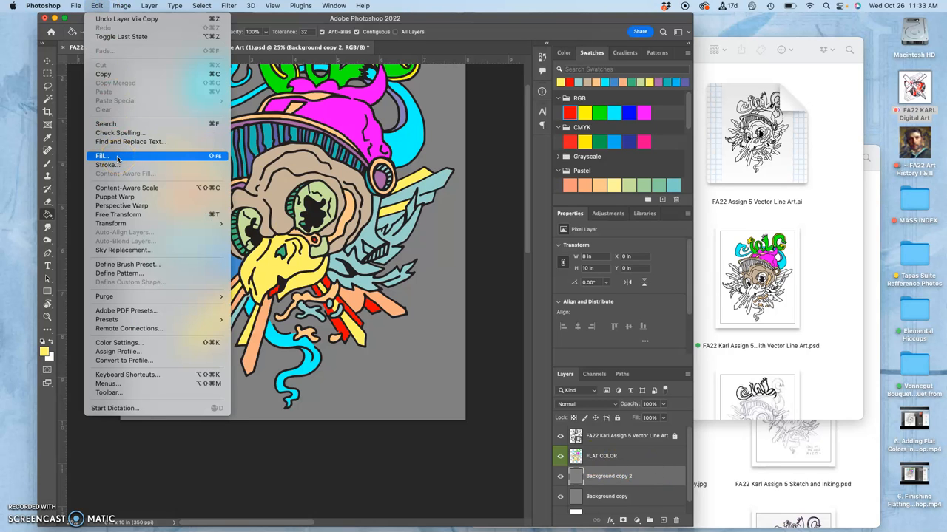
Fill the new background copy with solid Black so the illustration sits on a black backdrop.
{"action": "left_click", "coordinate": [102, 155]}
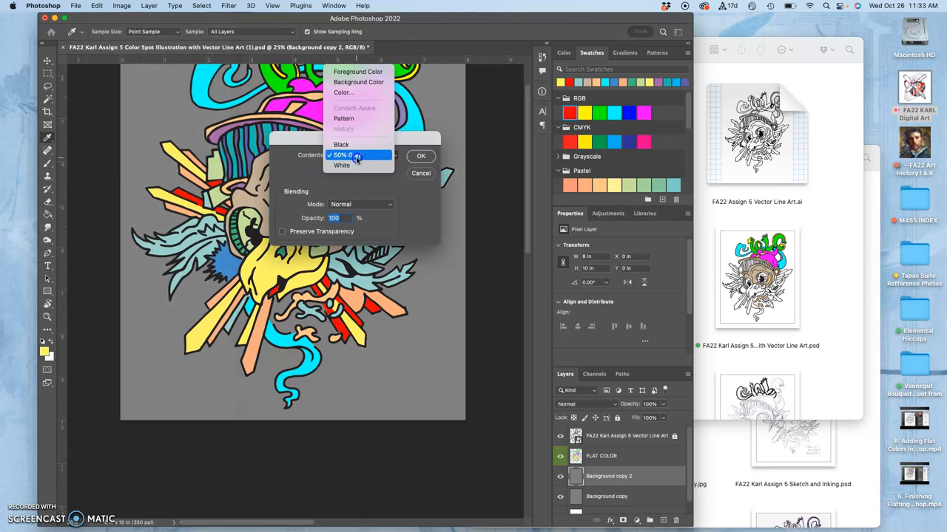
{"action": "left_click", "coordinate": [341, 145]}
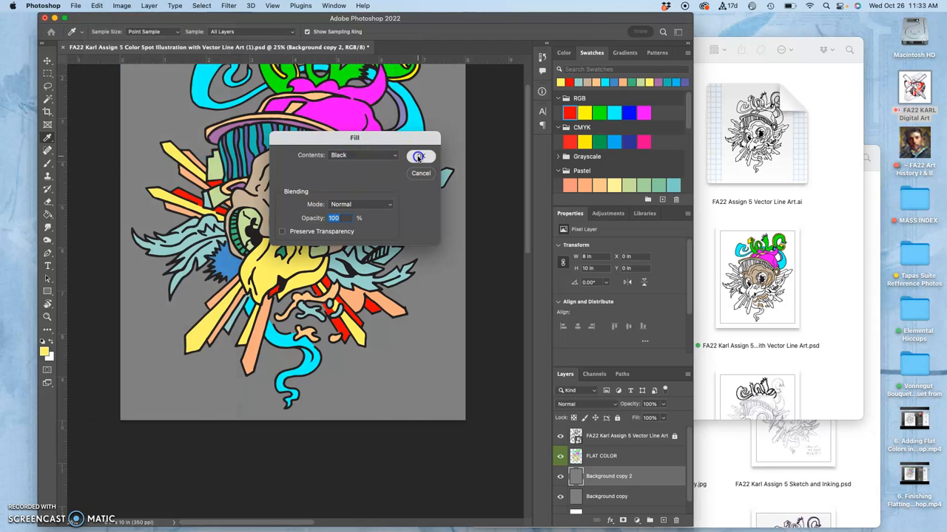
{"action": "left_click", "coordinate": [420, 157]}
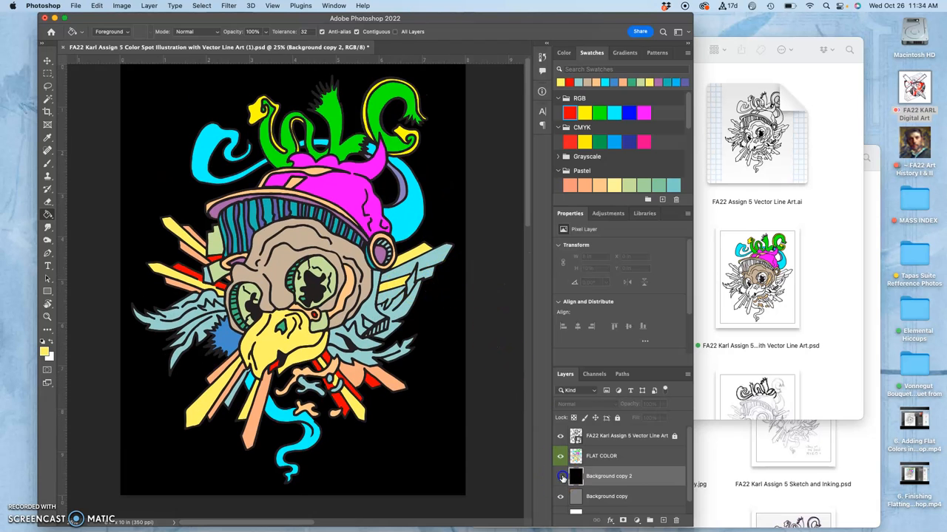
{"action": "left_click", "coordinate": [560, 476]}
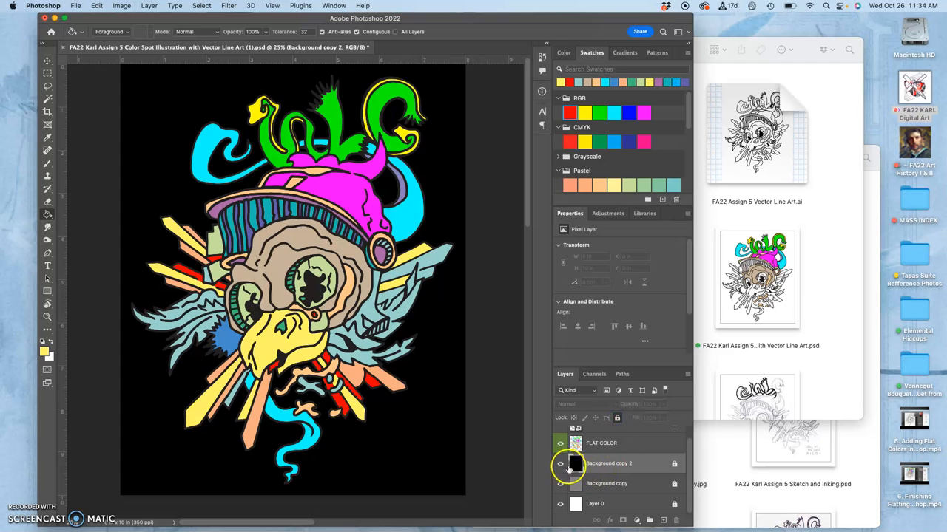
Hide the black Background copy 2, select FLAT COLOR and scroll Swatches to the Pastel set.
{"action": "left_click", "coordinate": [559, 464]}
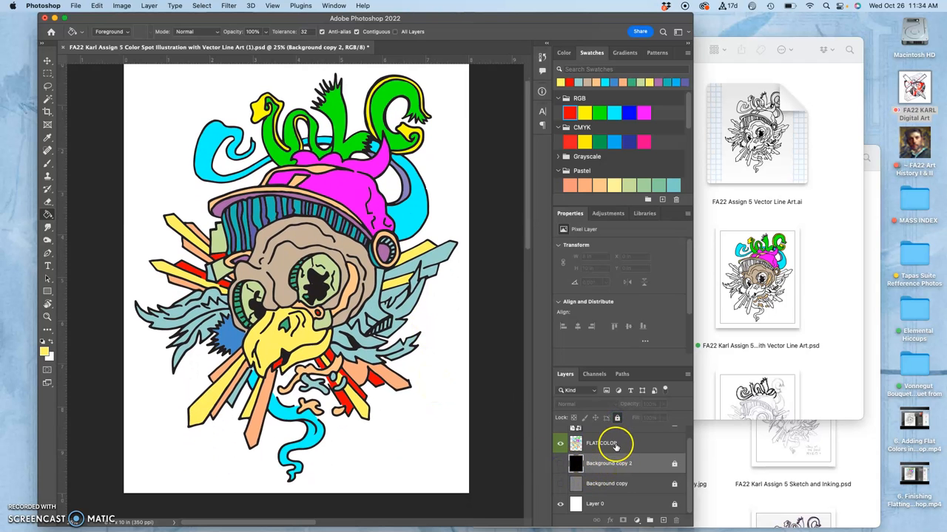
{"action": "left_click", "coordinate": [614, 443]}
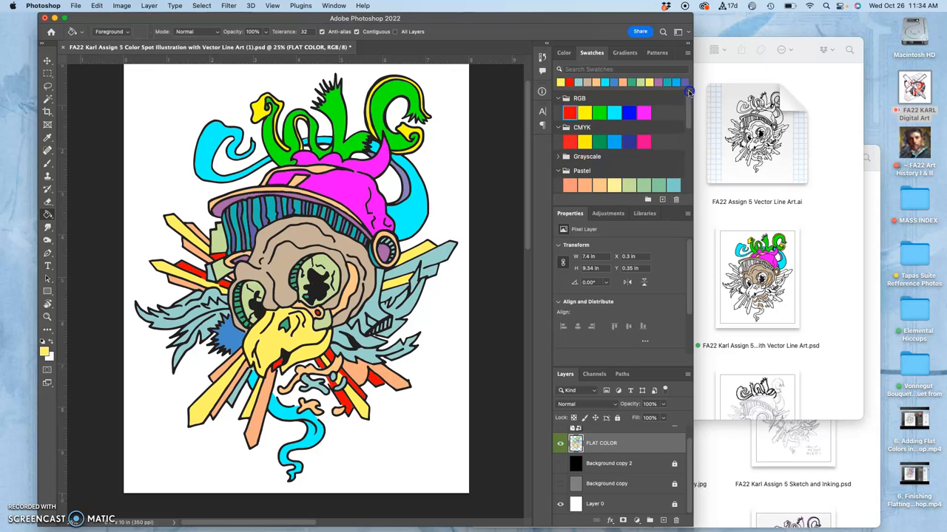
{"action": "scroll", "scroll_direction": "down", "scroll_amount": 3}
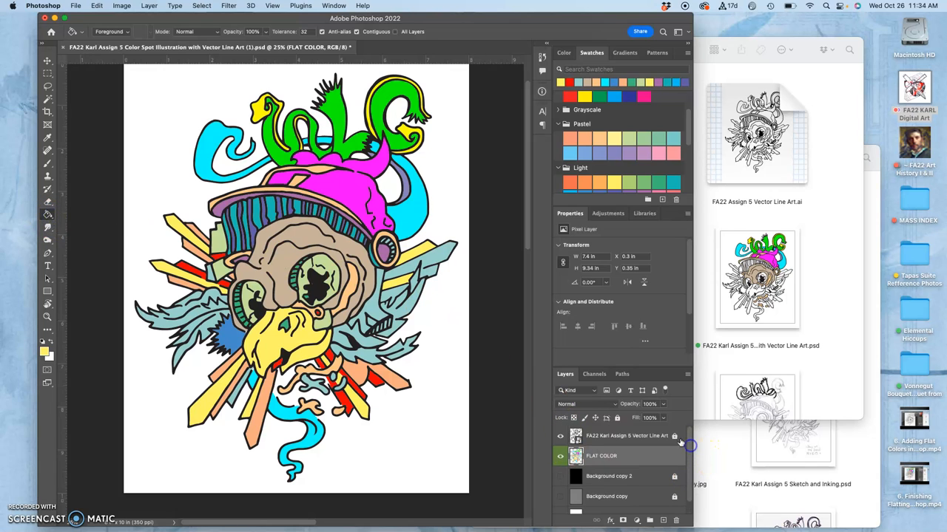
{"action": "left_click", "coordinate": [559, 434]}
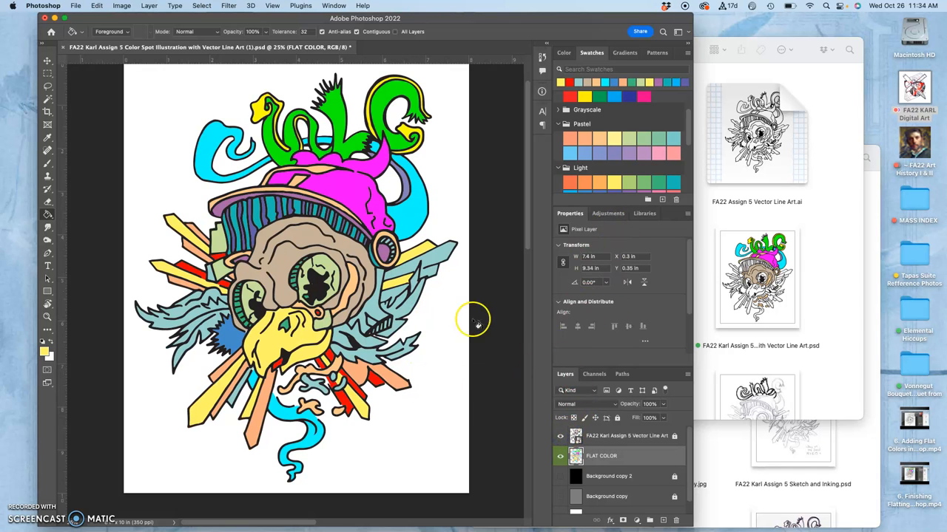
{"action": "mouse_move", "coordinate": [362, 222]}
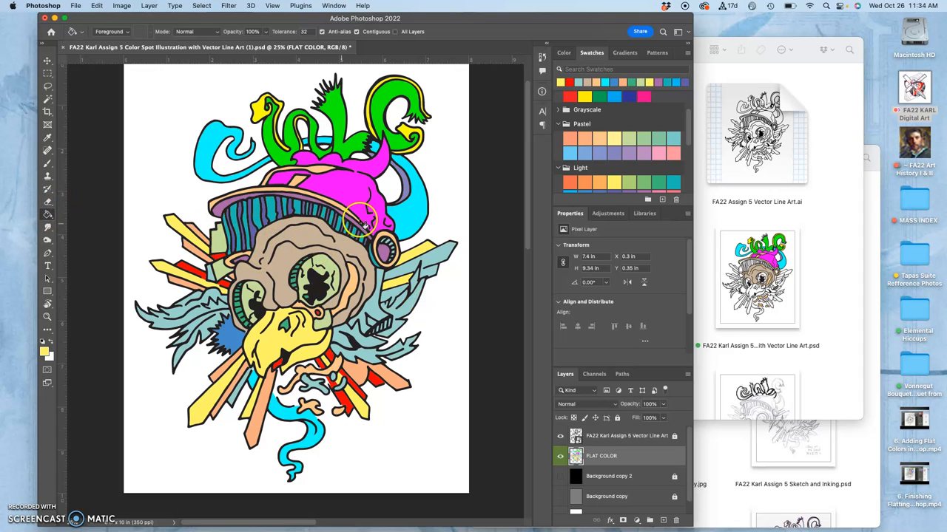
{"action": "mouse_move", "coordinate": [630, 140]}
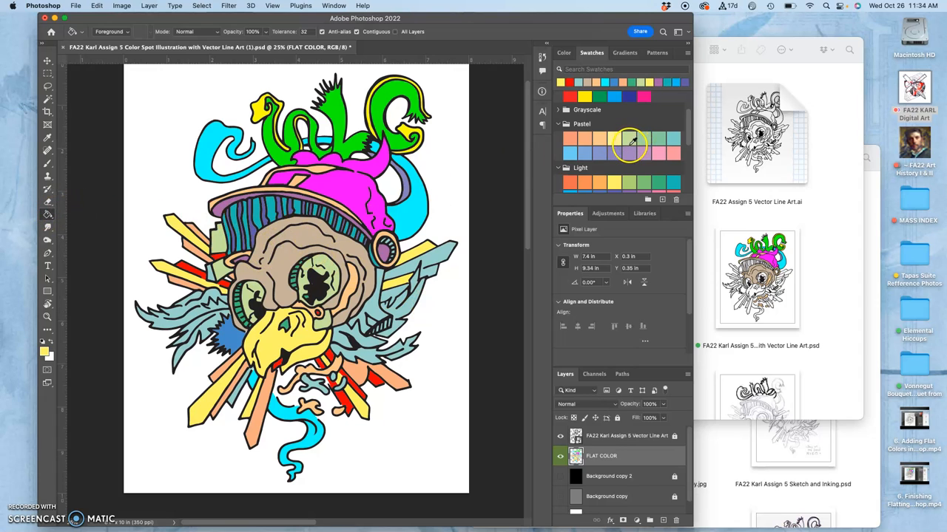
Pick a Pastel swatch to refill areas of the FLAT COLOR layer with the Paint Bucket.
{"action": "left_click", "coordinate": [645, 97]}
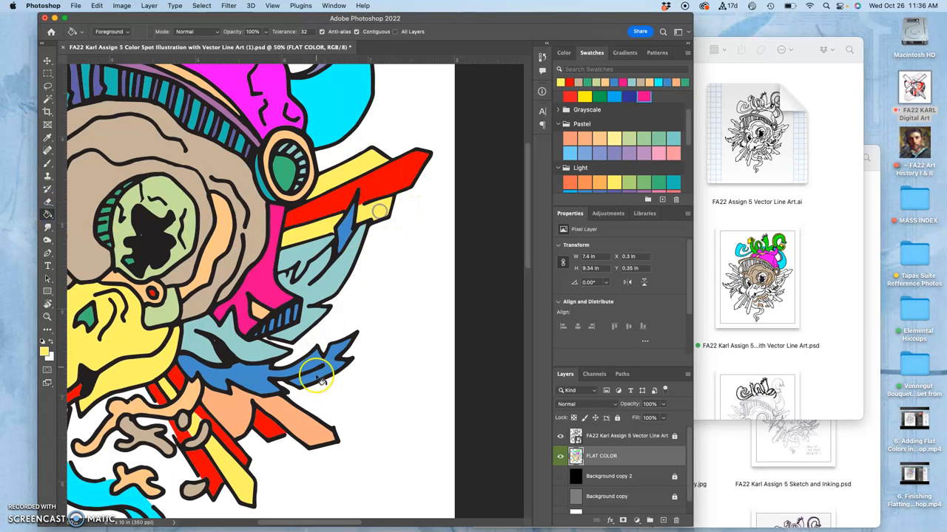
{"action": "mouse_move", "coordinate": [352, 353]}
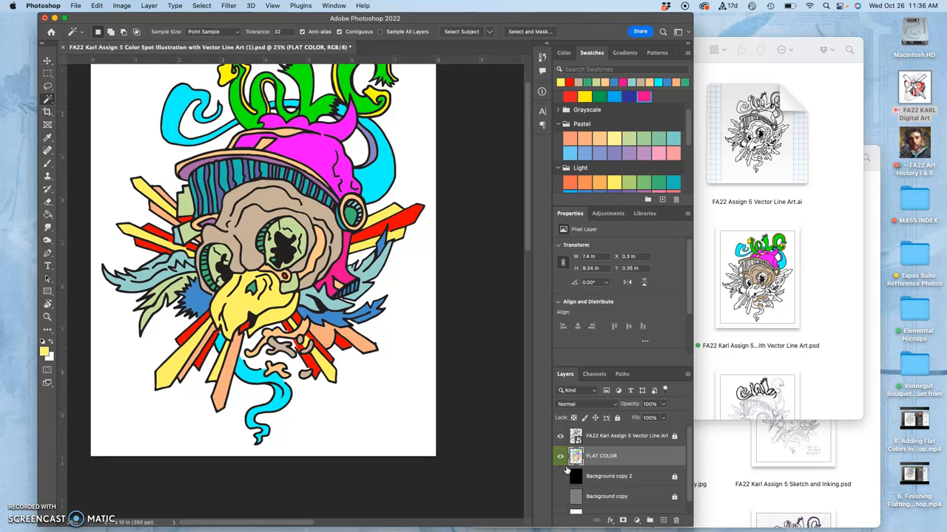
Toggle Background copy 2 and Background copy visibility so the grey backdrop shows behind the artwork.
{"action": "left_click", "coordinate": [559, 476]}
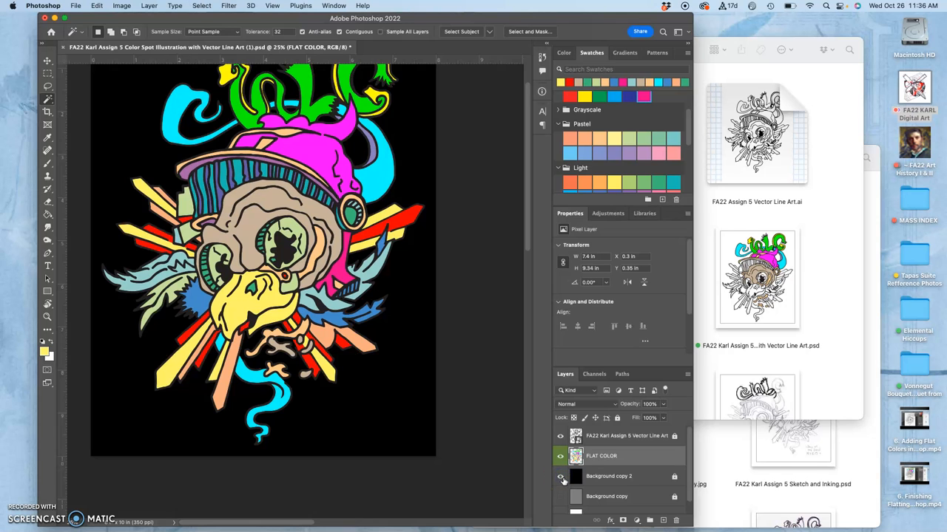
{"action": "left_click", "coordinate": [559, 496]}
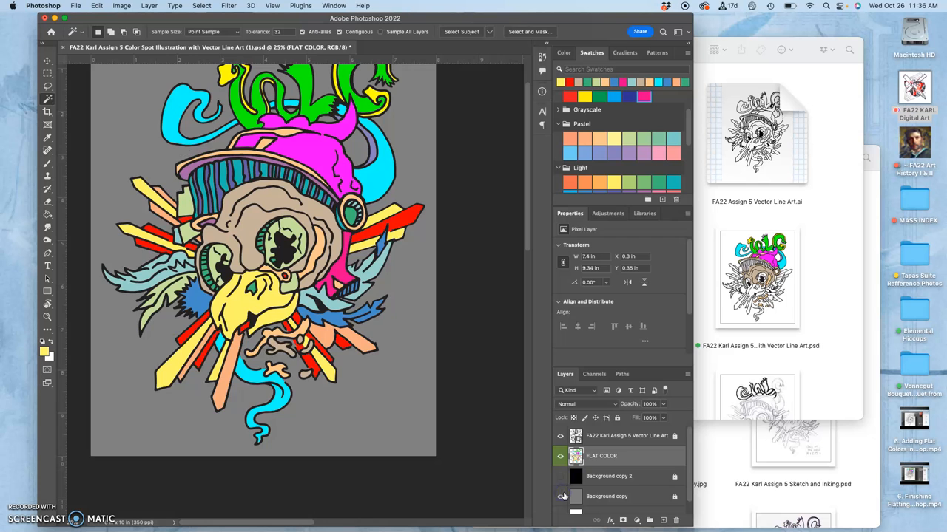
{"action": "left_click", "coordinate": [559, 497]}
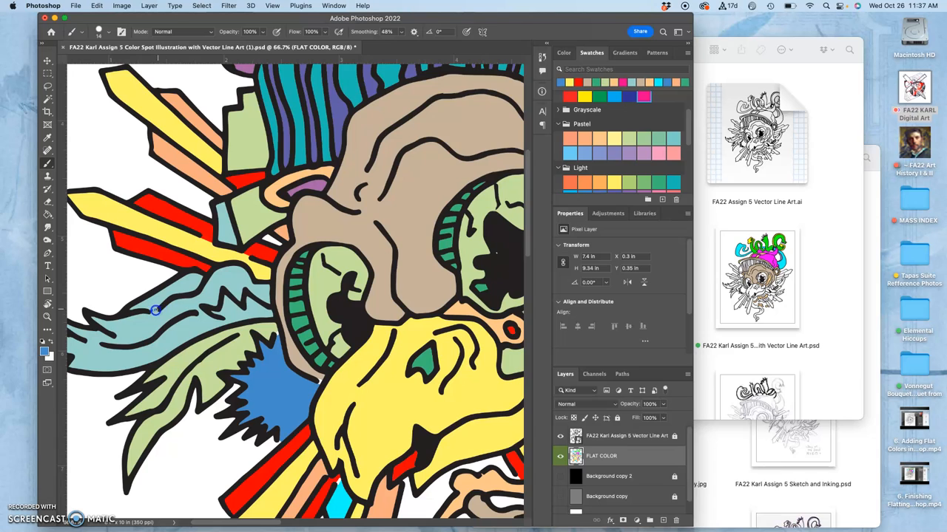
{"action": "mouse_move", "coordinate": [58, 183]}
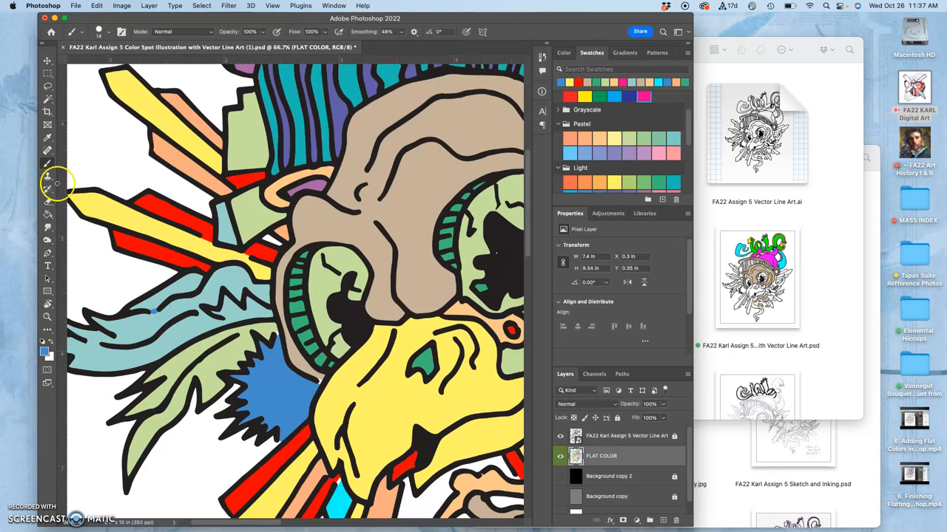
Fill a region of the line art with a swatch colour using the Paint Bucket on FLAT COLOR.
{"action": "left_click", "coordinate": [47, 215]}
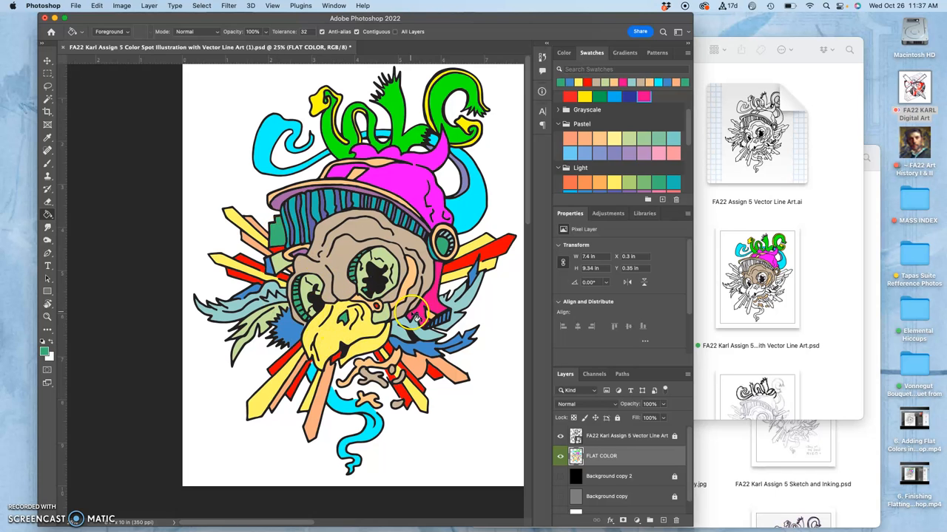
{"action": "mouse_move", "coordinate": [417, 346]}
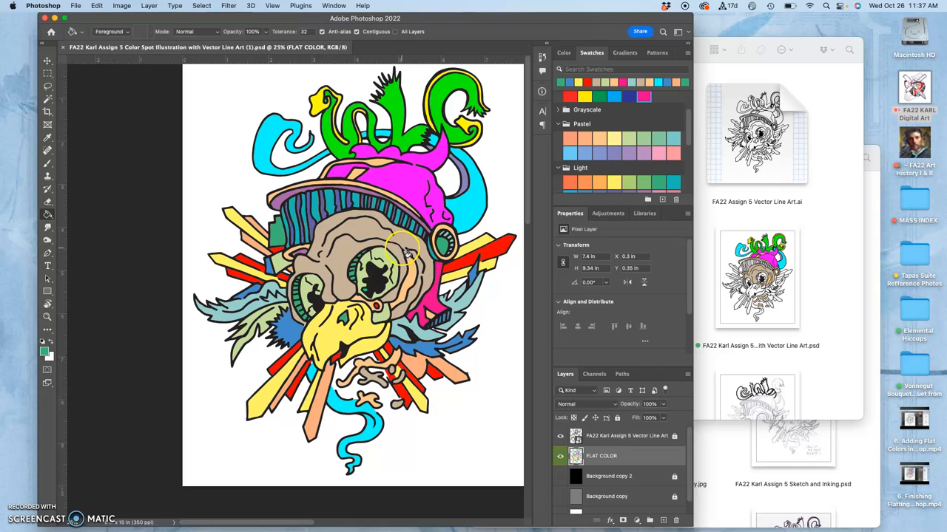
{"action": "mouse_move", "coordinate": [110, 117]}
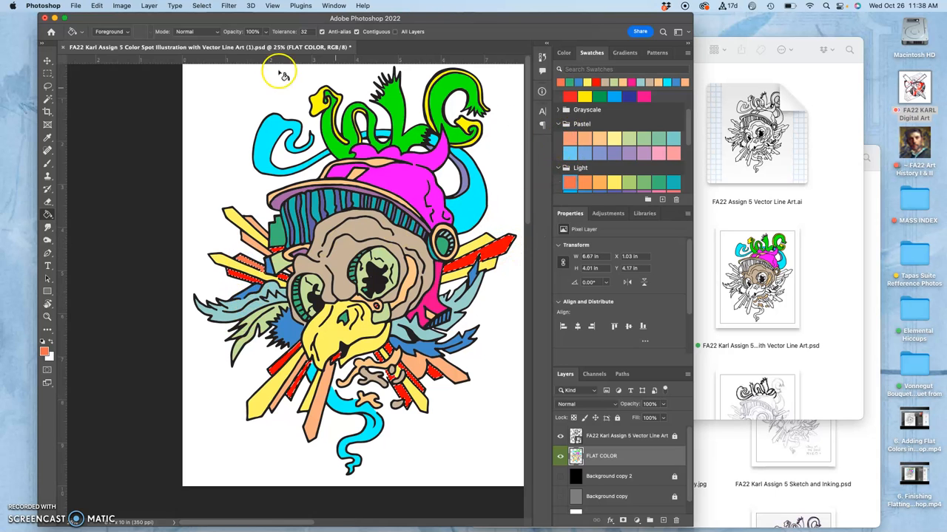
{"action": "left_click", "coordinate": [98, 6]}
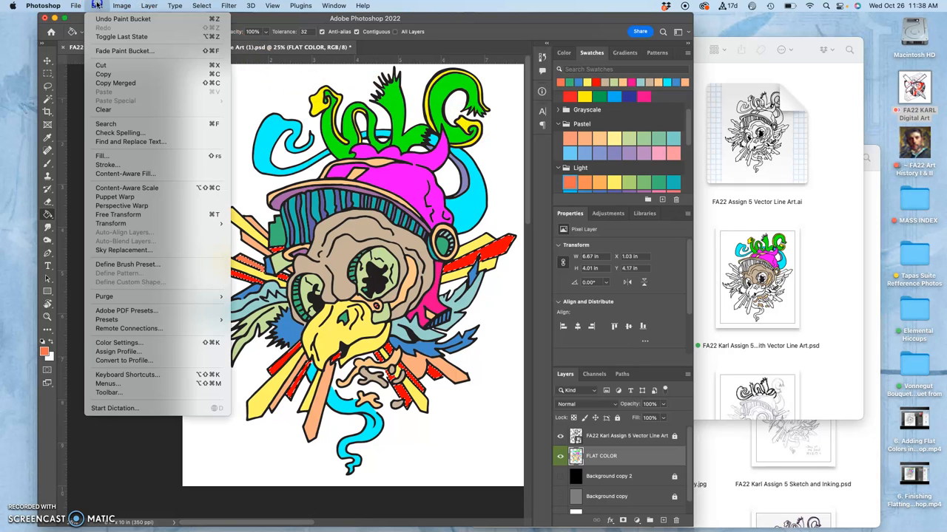
{"action": "left_click", "coordinate": [101, 155]}
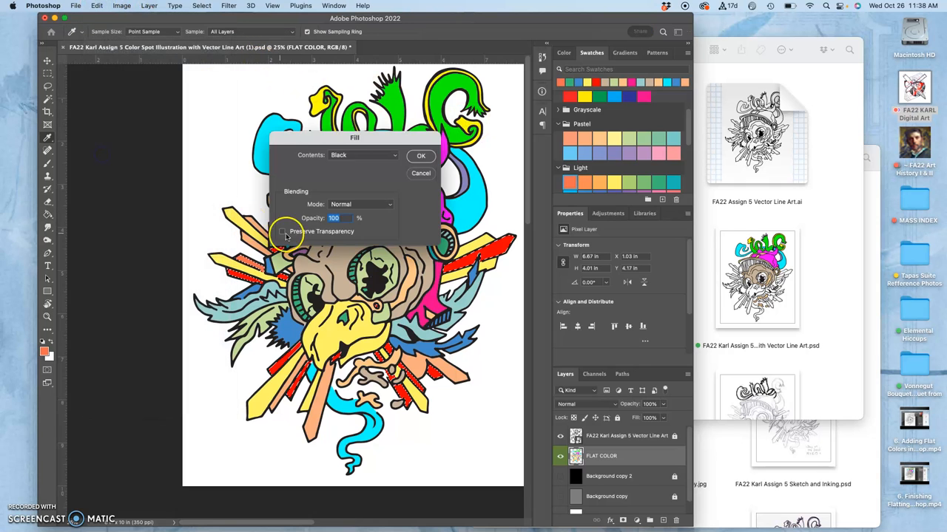
{"action": "left_click", "coordinate": [363, 156]}
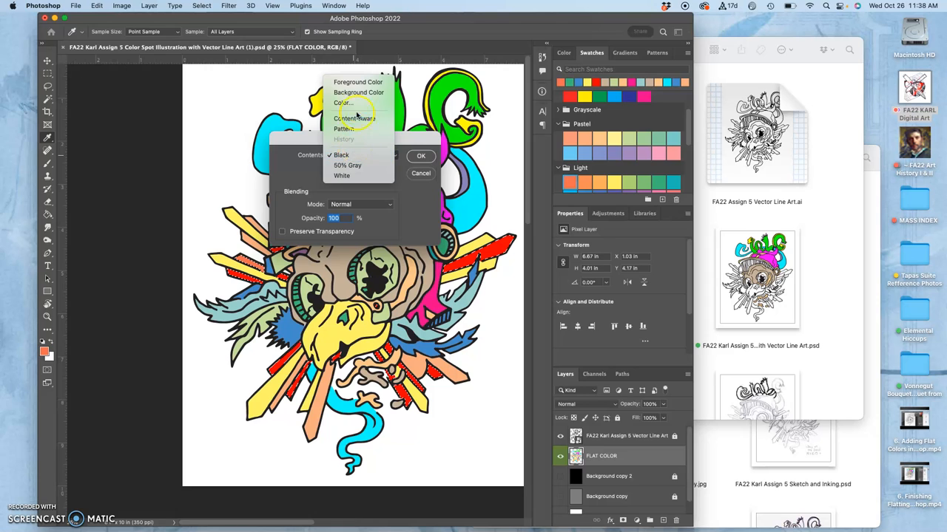
{"action": "left_click", "coordinate": [343, 102]}
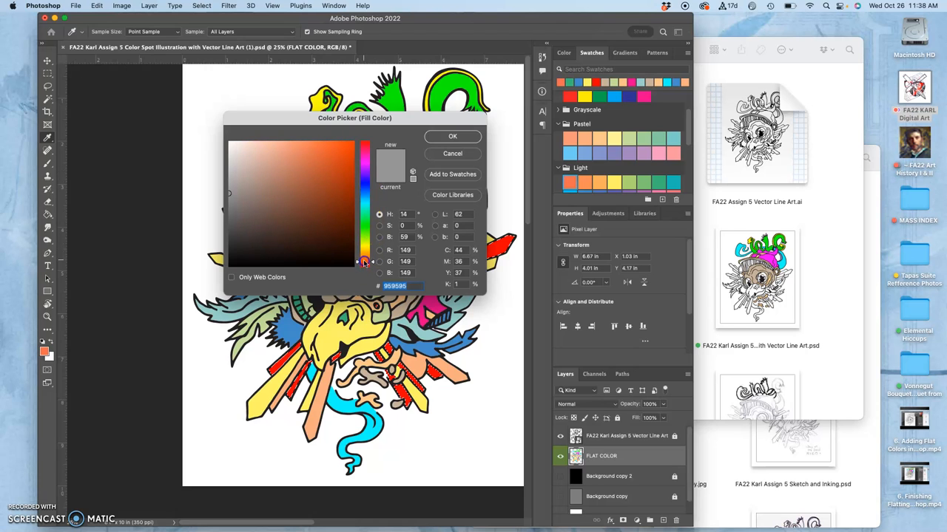
{"action": "left_click", "coordinate": [364, 191]}
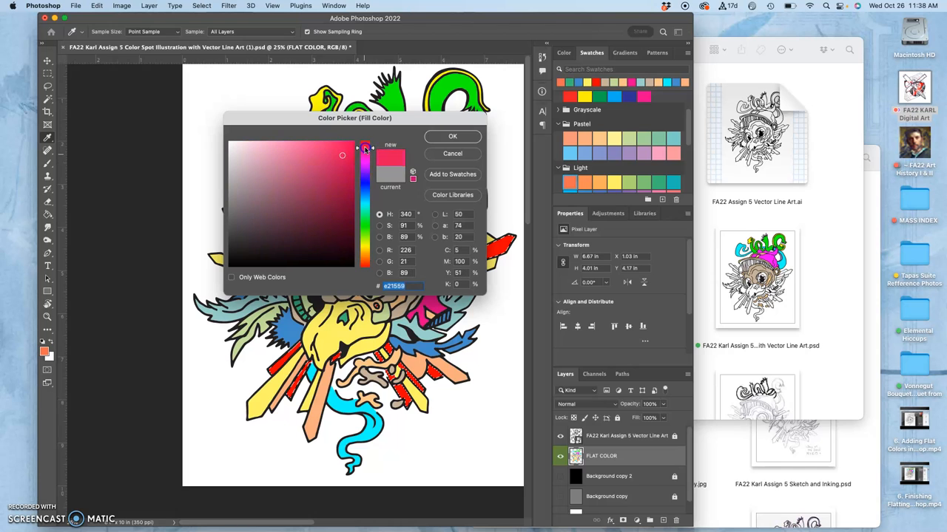
{"action": "left_click", "coordinate": [301, 166]}
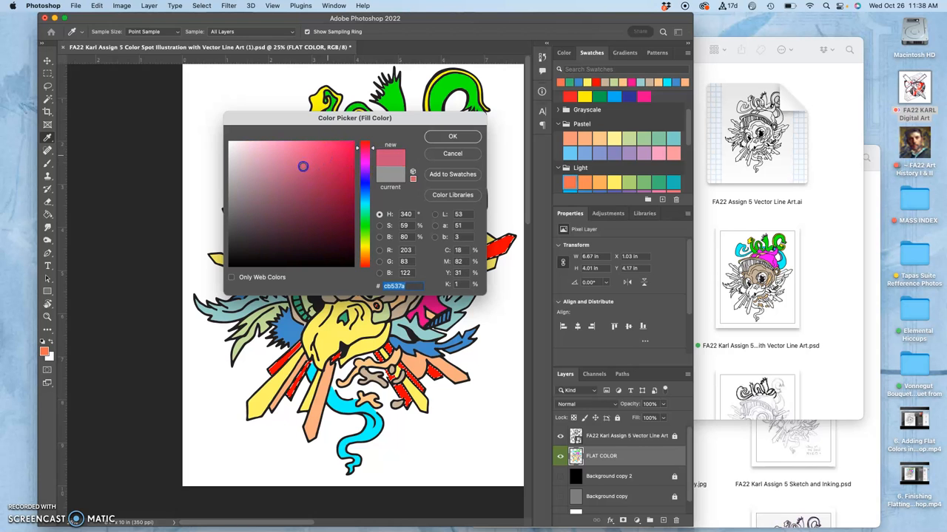
{"action": "left_click", "coordinate": [453, 136]}
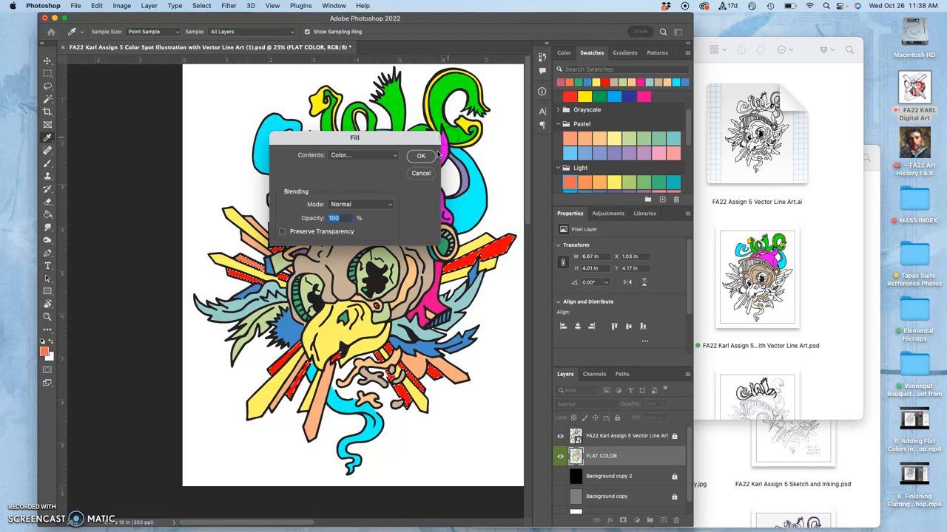
{"action": "left_click", "coordinate": [421, 155]}
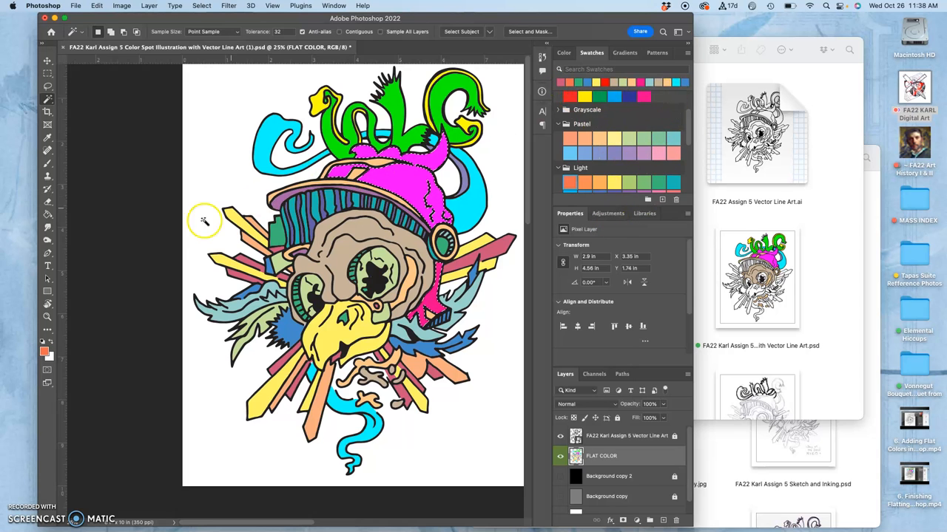
Set a pale cream foreground colour and fill the flat colours with it to mute them to pastels.
{"action": "left_click", "coordinate": [45, 352]}
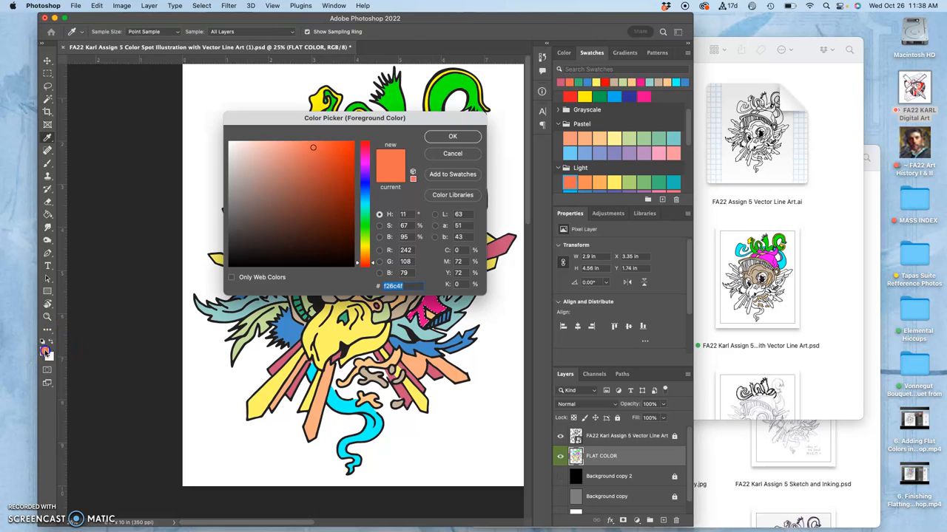
{"action": "left_click", "coordinate": [267, 161]}
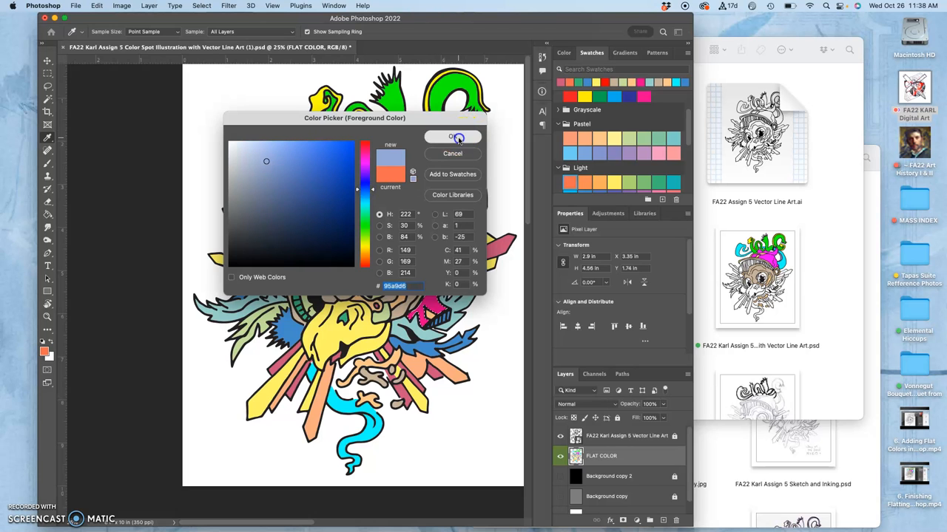
{"action": "left_click", "coordinate": [452, 136]}
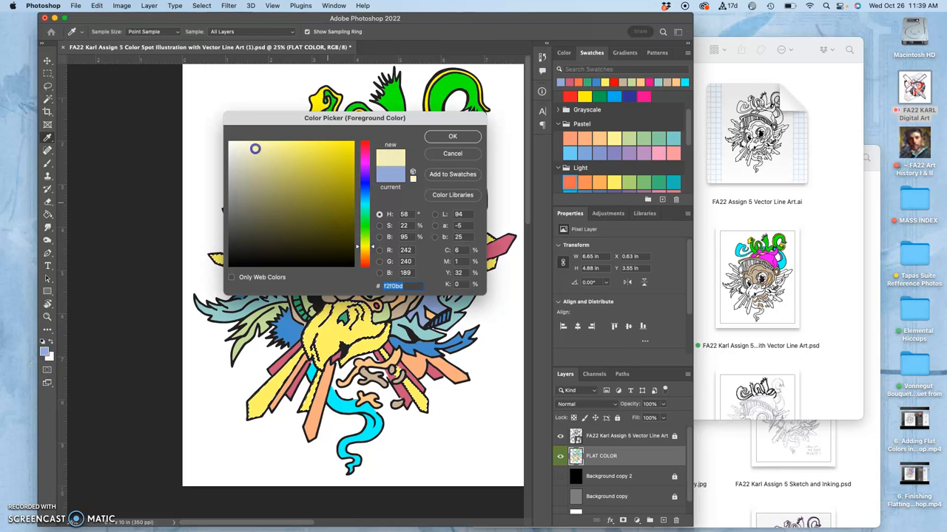
{"action": "left_click", "coordinate": [246, 157]}
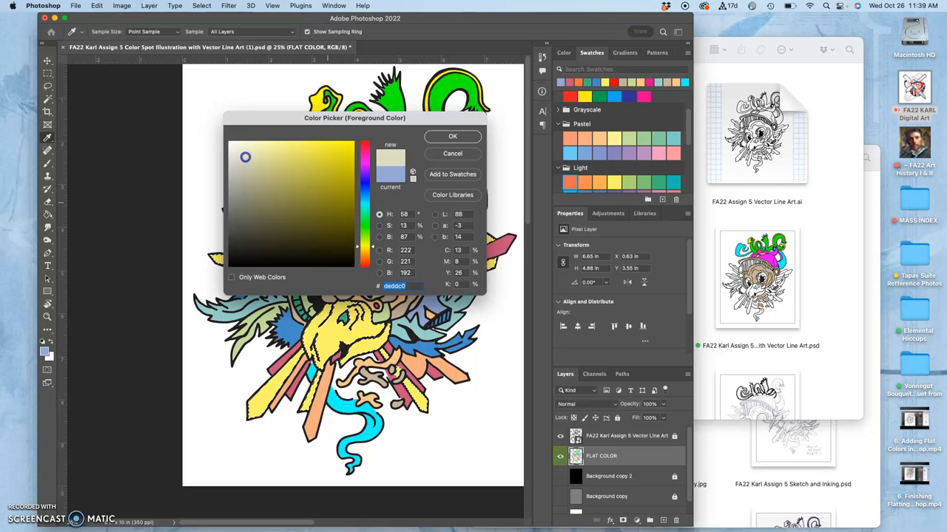
{"action": "left_click", "coordinate": [453, 136]}
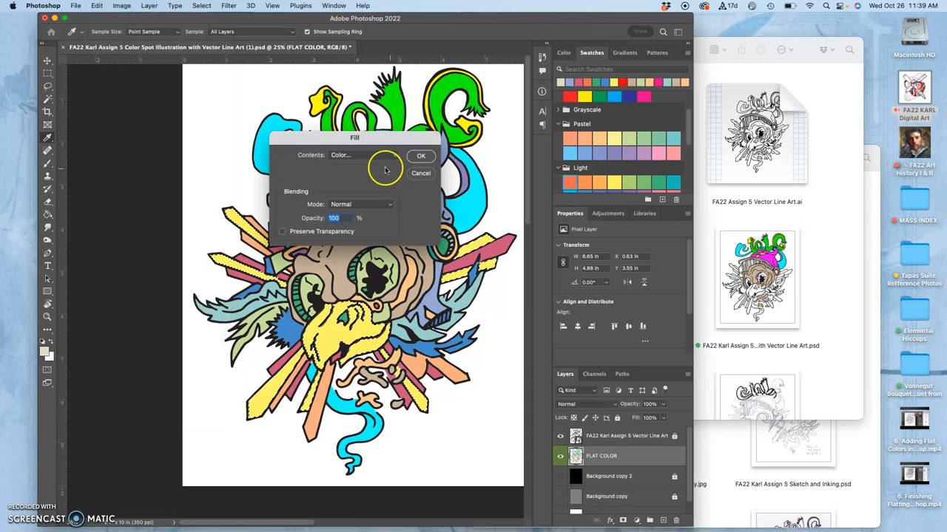
{"action": "left_click", "coordinate": [362, 156]}
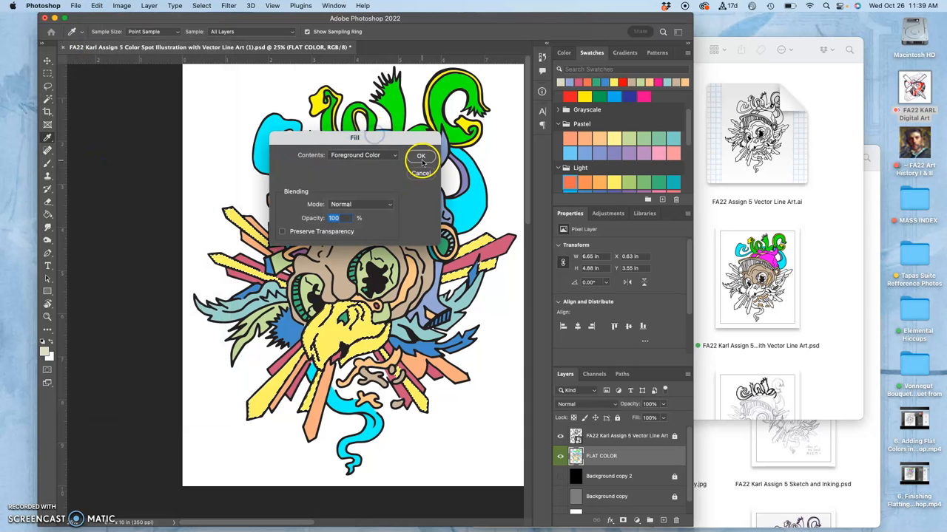
{"action": "left_click", "coordinate": [420, 155]}
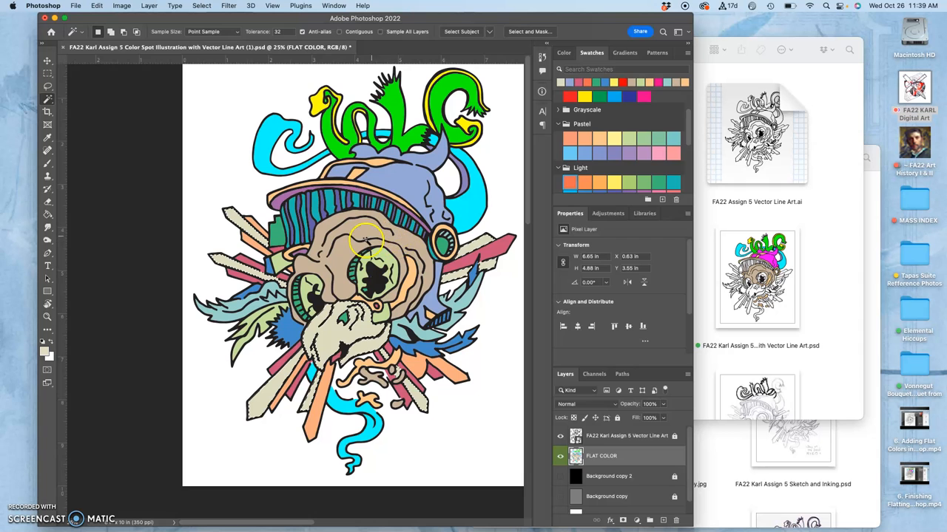
Apply a Levels adjustment brightening highlights and darkening midtones of the flat colours.
{"action": "left_click", "coordinate": [121, 6]}
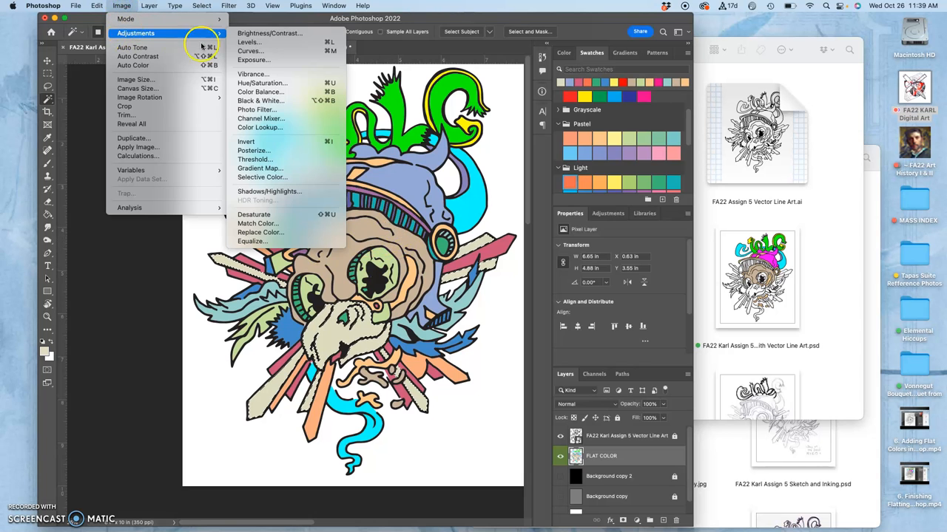
{"action": "left_click", "coordinate": [248, 41]}
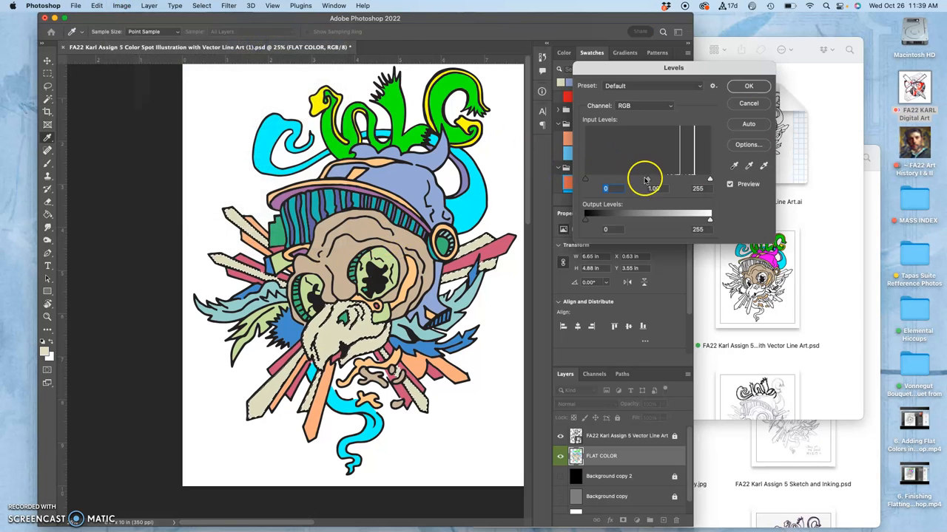
{"action": "left_click_drag", "start_coordinate": [709, 180], "coordinate": [697, 181]}
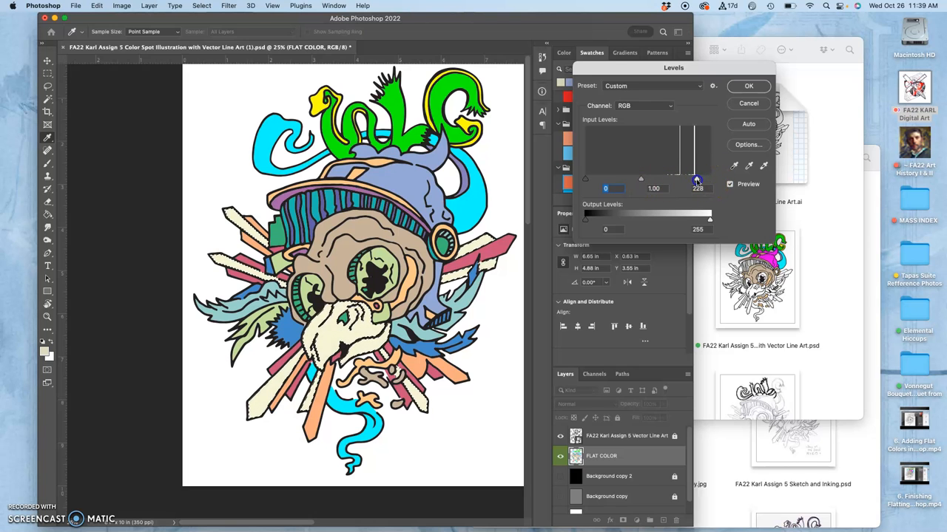
{"action": "left_click_drag", "start_coordinate": [680, 179], "coordinate": [650, 179]}
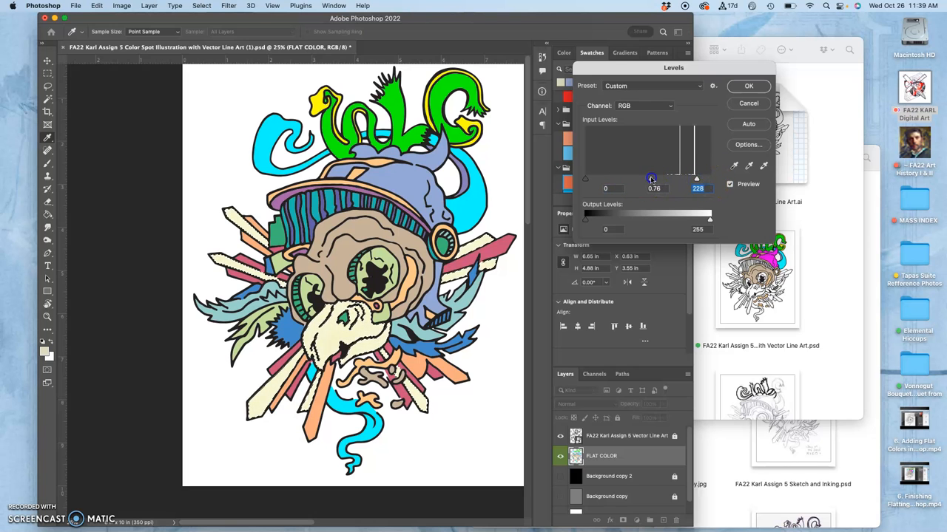
{"action": "left_click", "coordinate": [748, 86]}
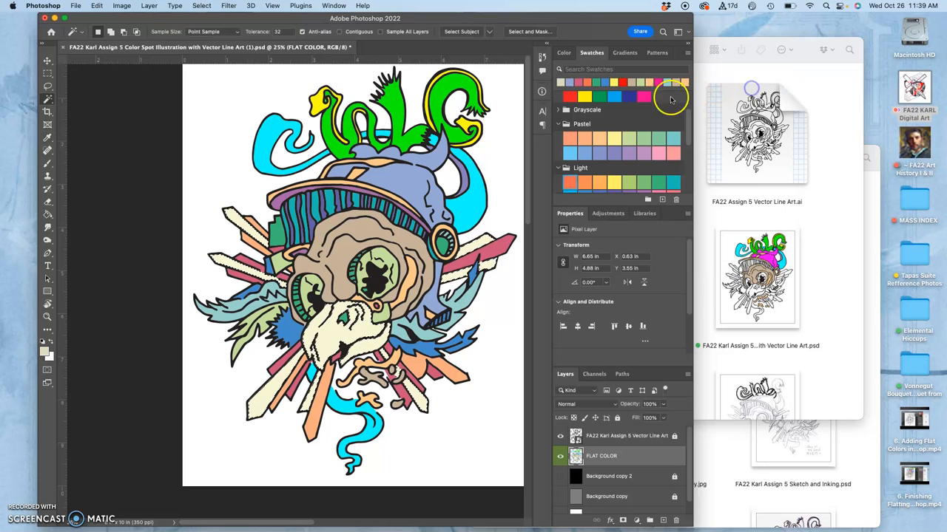
Apply Hue/Saturation with Hue about -6, Saturation +82 and Lightness +52.
{"action": "left_click", "coordinate": [122, 6]}
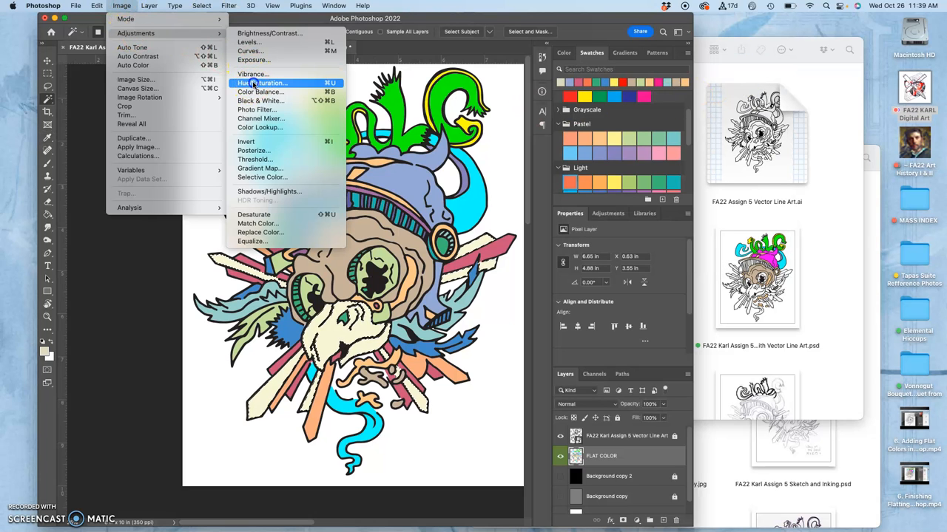
{"action": "left_click", "coordinate": [262, 82]}
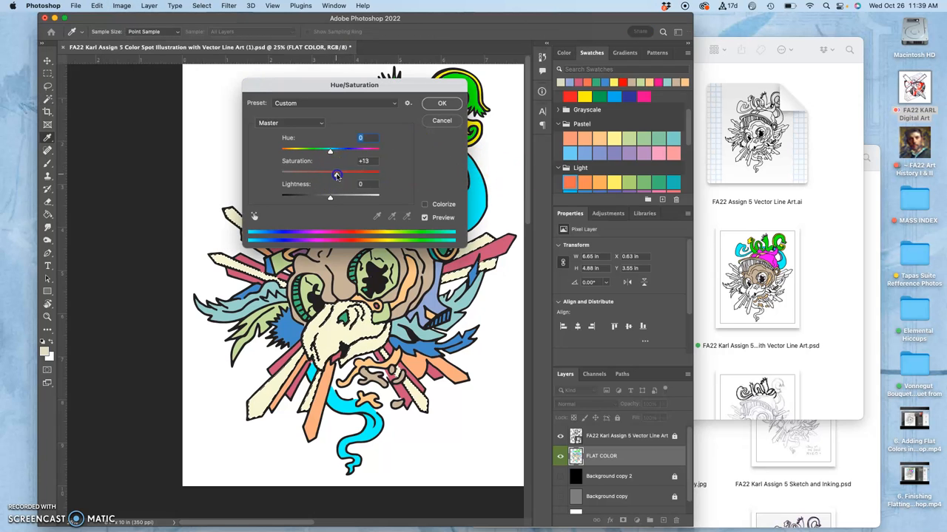
{"action": "left_click_drag", "start_coordinate": [329, 168], "coordinate": [370, 169]}
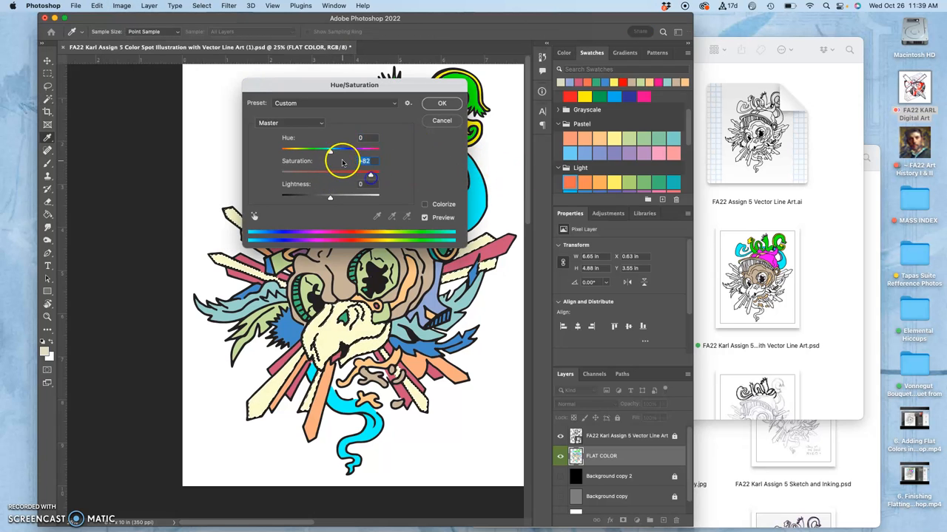
{"action": "left_click_drag", "start_coordinate": [343, 150], "coordinate": [329, 151]}
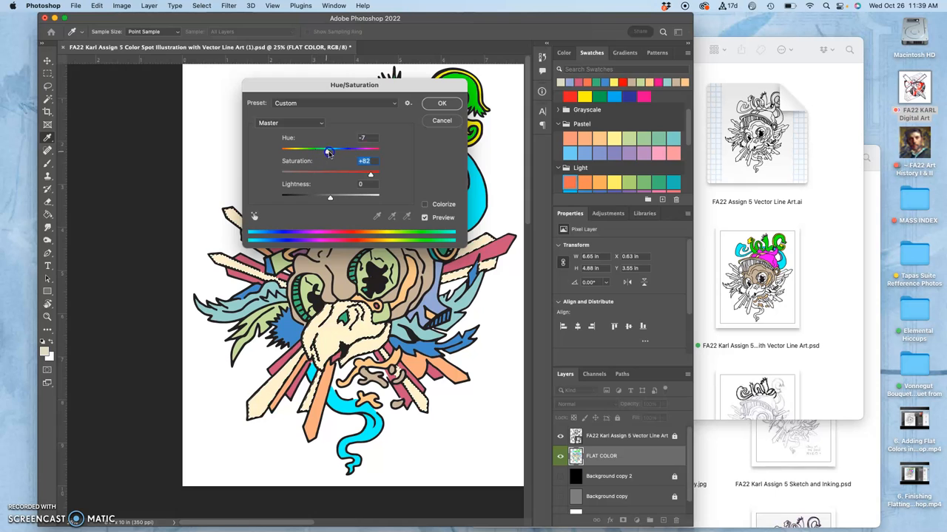
{"action": "left_click_drag", "start_coordinate": [328, 151], "coordinate": [327, 151]}
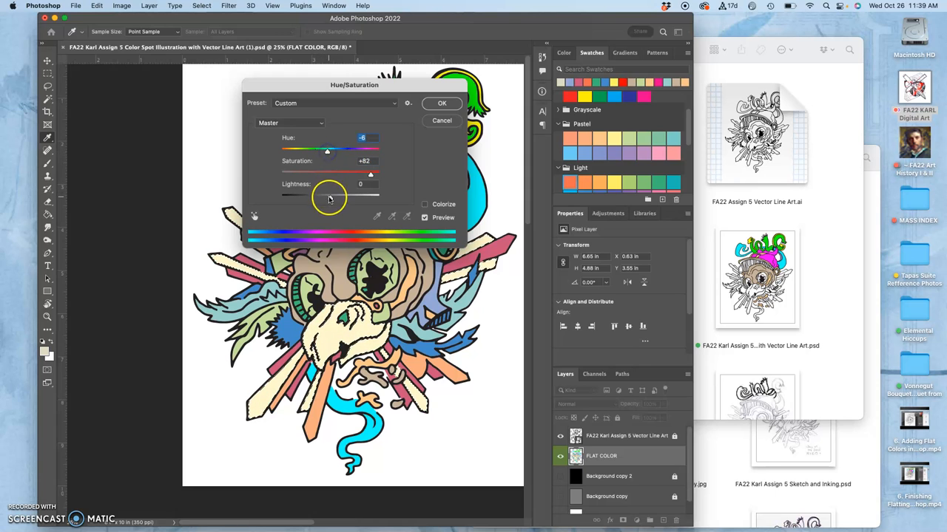
{"action": "left_click_drag", "start_coordinate": [329, 197], "coordinate": [337, 197]}
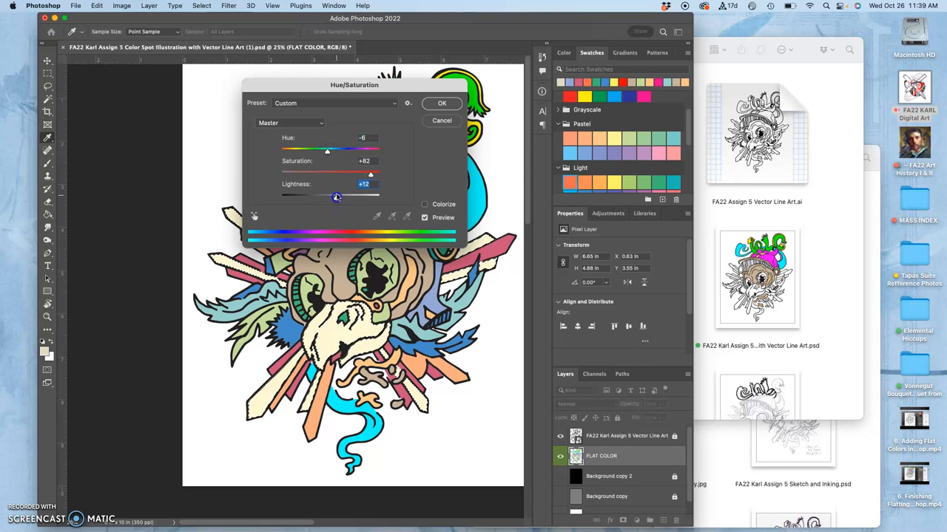
{"action": "left_click", "coordinate": [441, 104]}
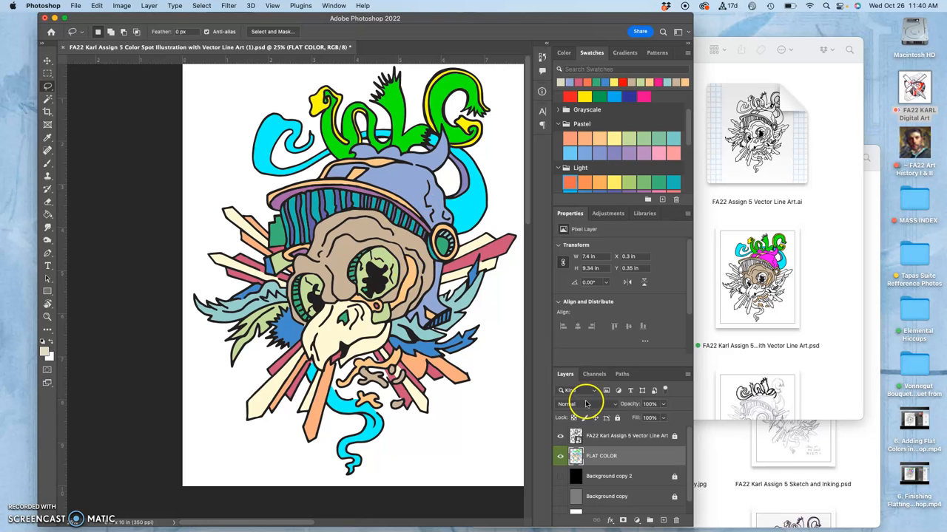
{"action": "mouse_move", "coordinate": [628, 435]}
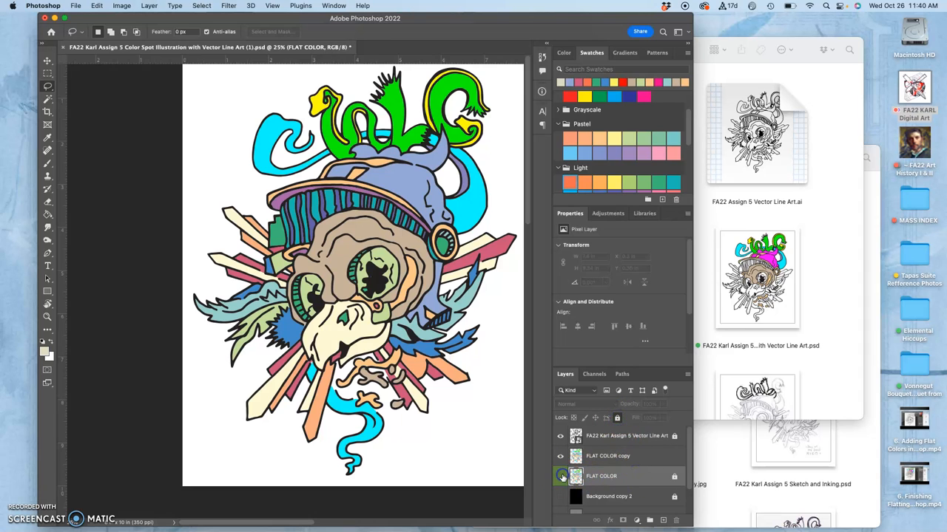
Select the duplicated FLAT COLOR copy layer above FLAT COLOR as the active layer.
{"action": "left_click", "coordinate": [608, 456]}
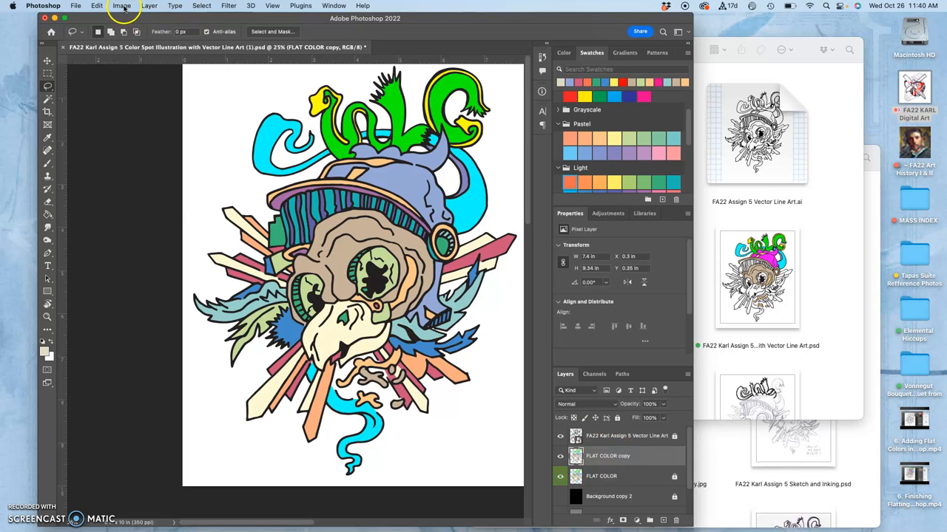
Apply Color Balance to FLAT COLOR copy with Midtones -25, -18, +45 toward cyan, green and blue.
{"action": "left_click", "coordinate": [121, 6]}
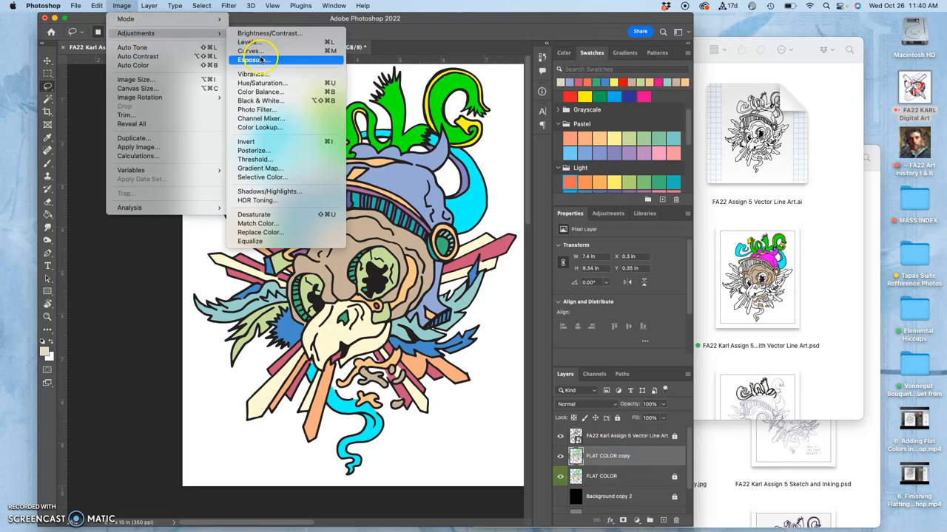
{"action": "left_click", "coordinate": [259, 91]}
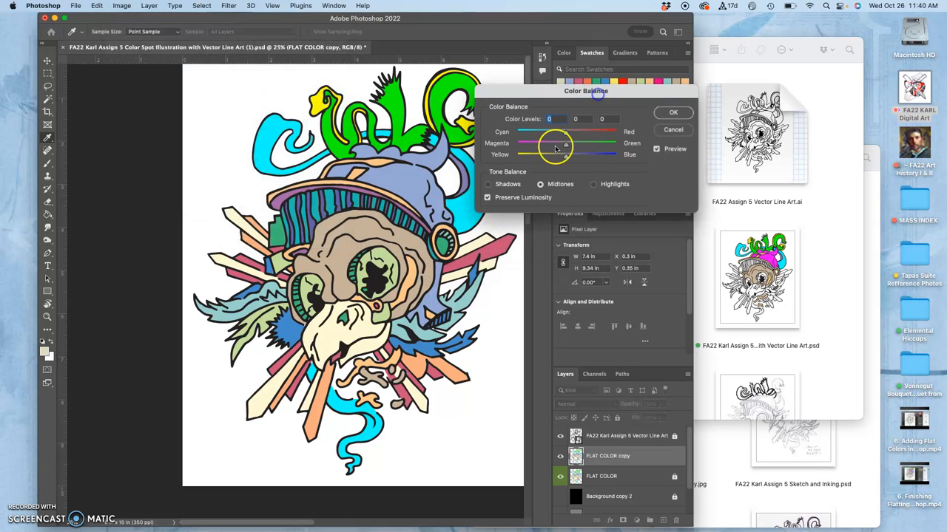
{"action": "left_click_drag", "start_coordinate": [565, 131], "coordinate": [553, 132]}
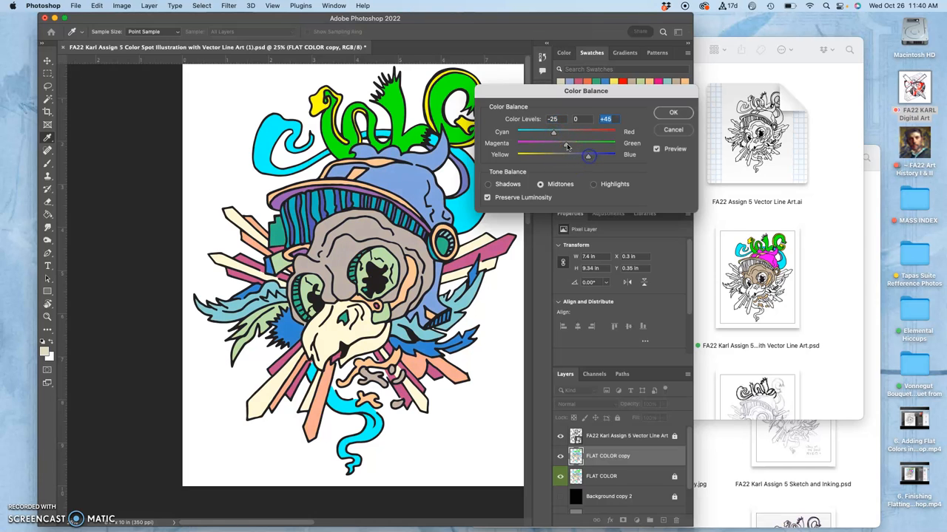
{"action": "left_click_drag", "start_coordinate": [570, 143], "coordinate": [559, 143]}
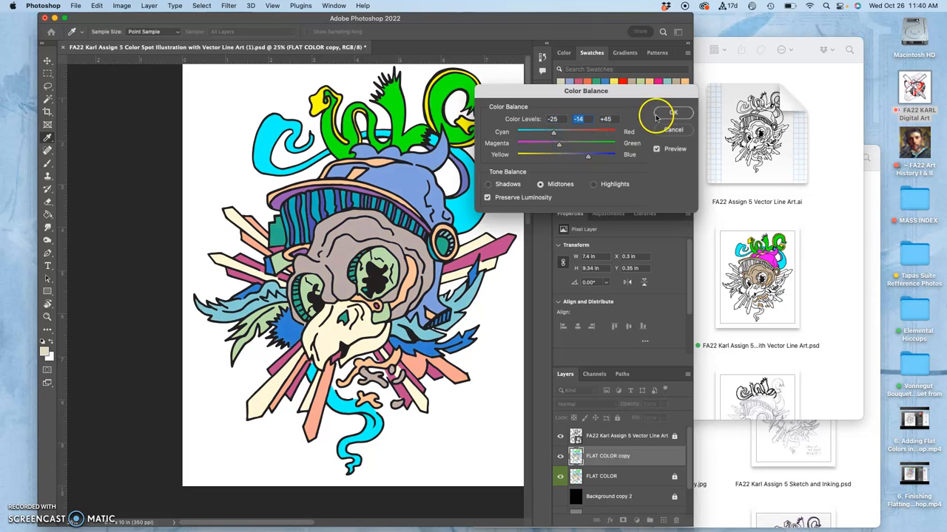
{"action": "left_click", "coordinate": [121, 6]}
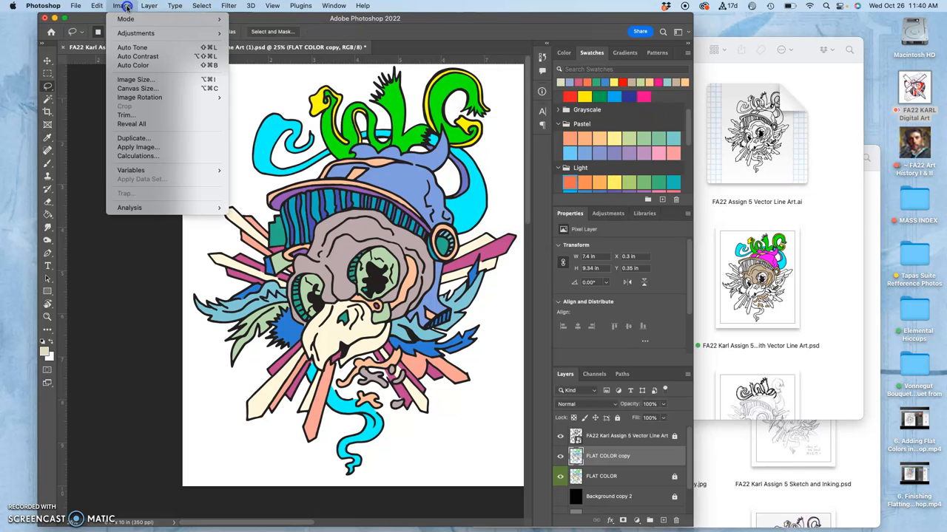
Apply Levels with midtone input 0.56 and output white 194 to darken the copy layer.
{"action": "left_click", "coordinate": [136, 33]}
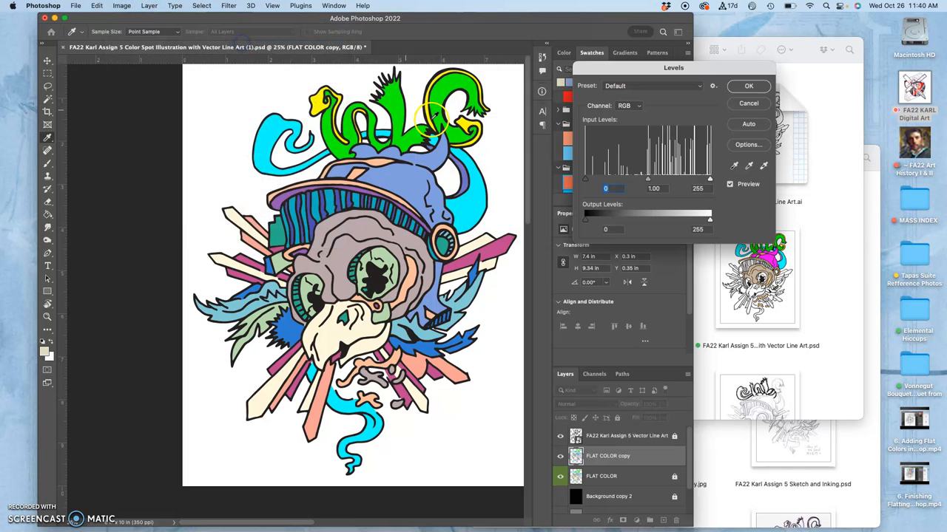
{"action": "left_click_drag", "start_coordinate": [653, 179], "coordinate": [648, 179]}
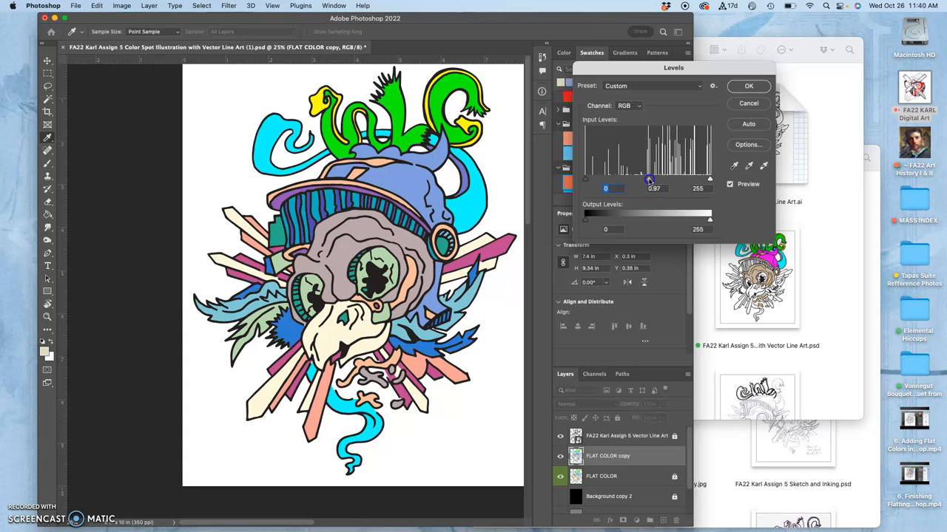
{"action": "left_click_drag", "start_coordinate": [649, 179], "coordinate": [668, 175]}
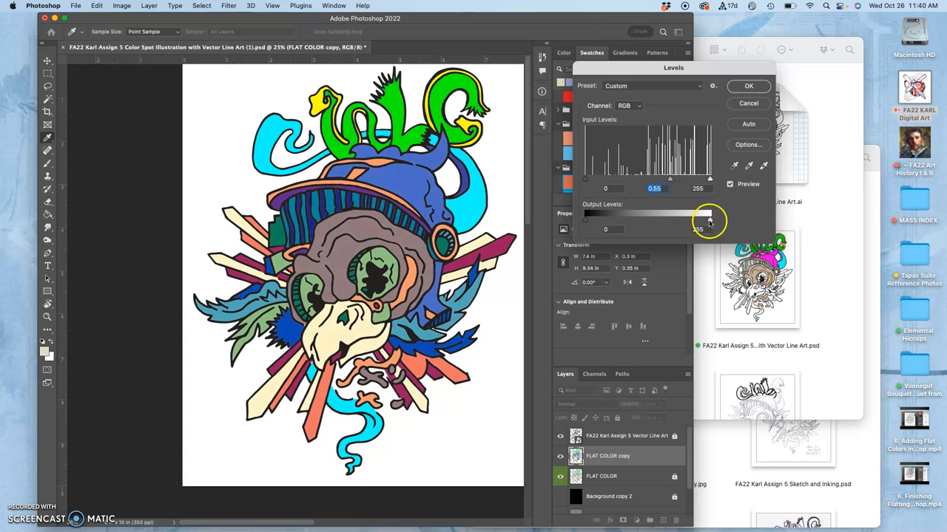
{"action": "left_click_drag", "start_coordinate": [707, 216], "coordinate": [679, 216]}
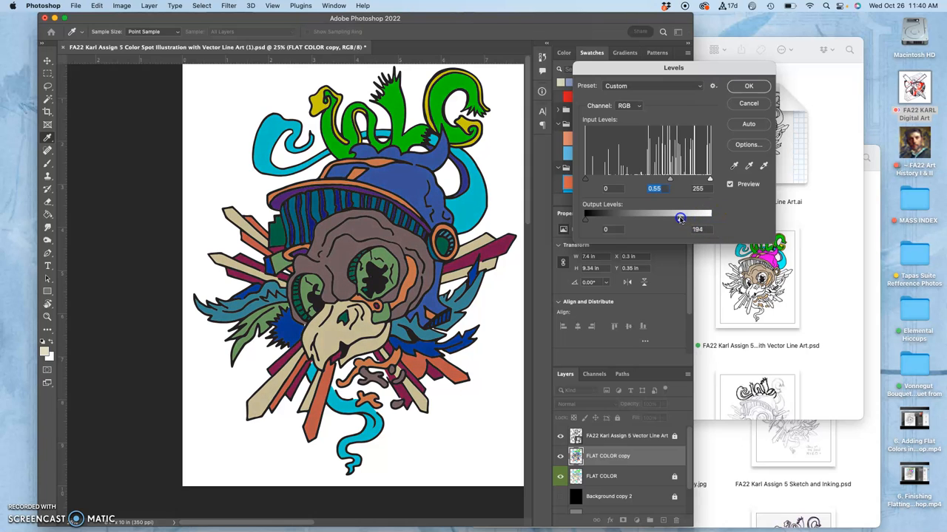
{"action": "left_click_drag", "start_coordinate": [680, 219], "coordinate": [677, 219]}
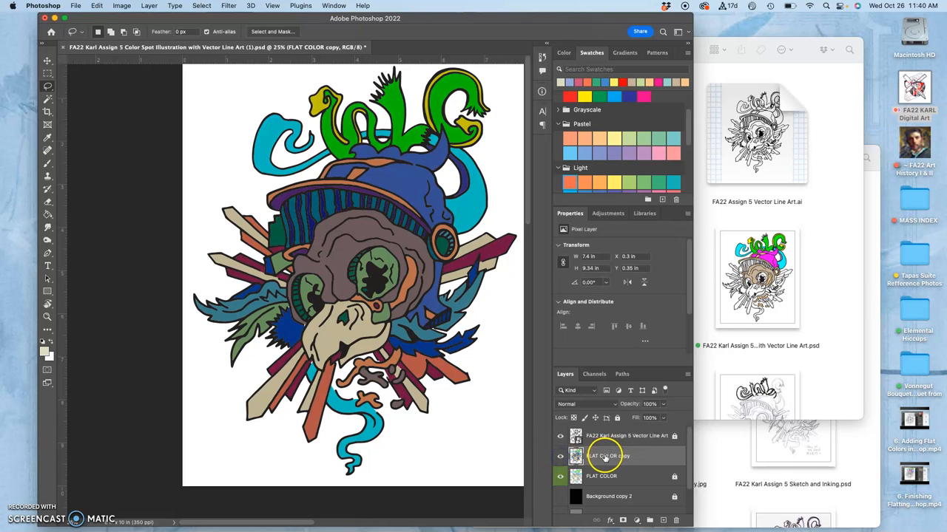
Rename the FLAT COLOR copy layer to DUOTONE SHADOW.
{"action": "double_click", "coordinate": [606, 455]}
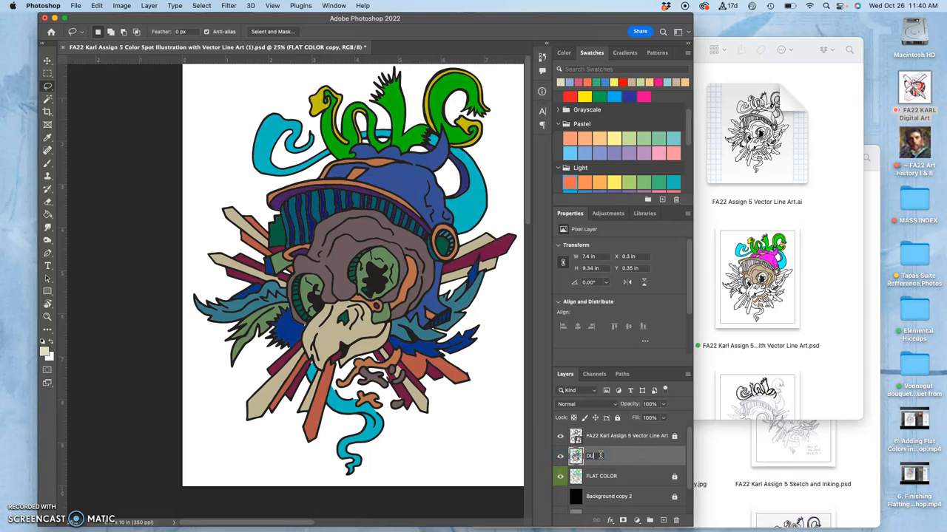
{"action": "type", "text": "DUOTONE SHADOW"}
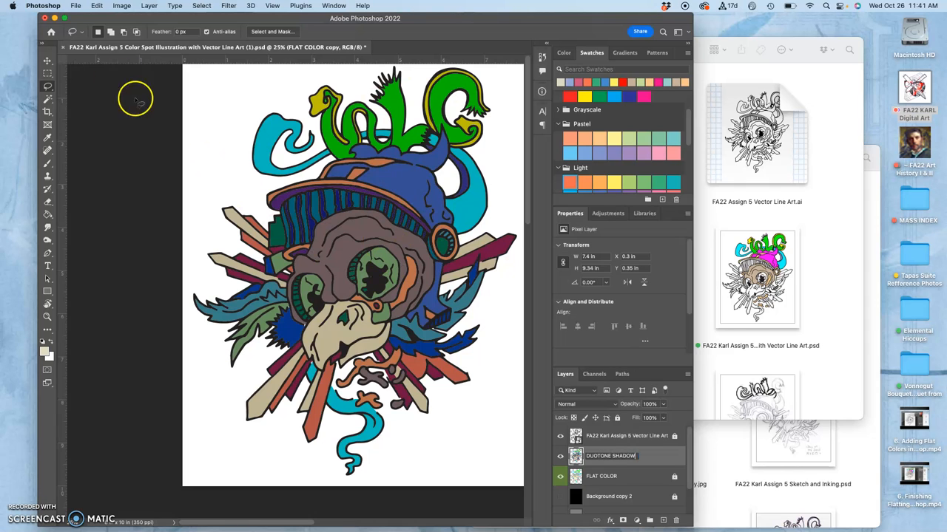
{"action": "mouse_move", "coordinate": [222, 198]}
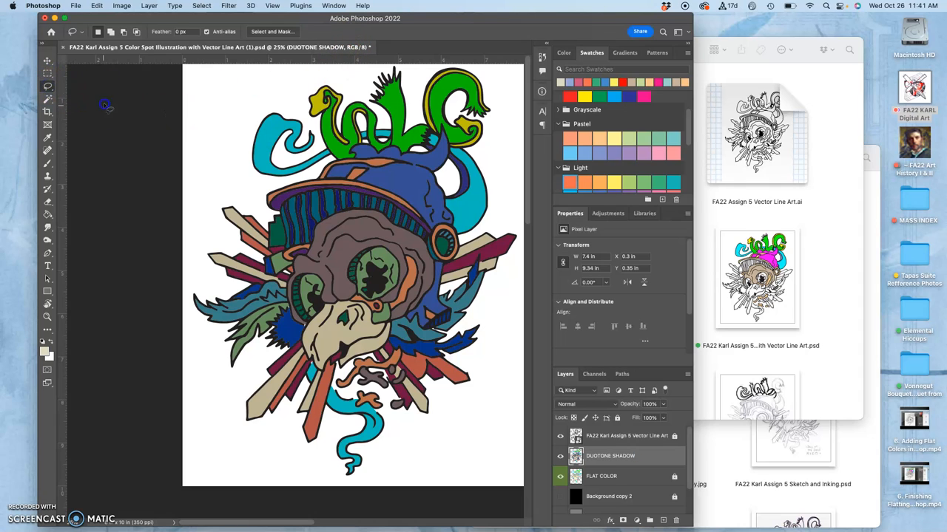
{"action": "mouse_move", "coordinate": [210, 207]}
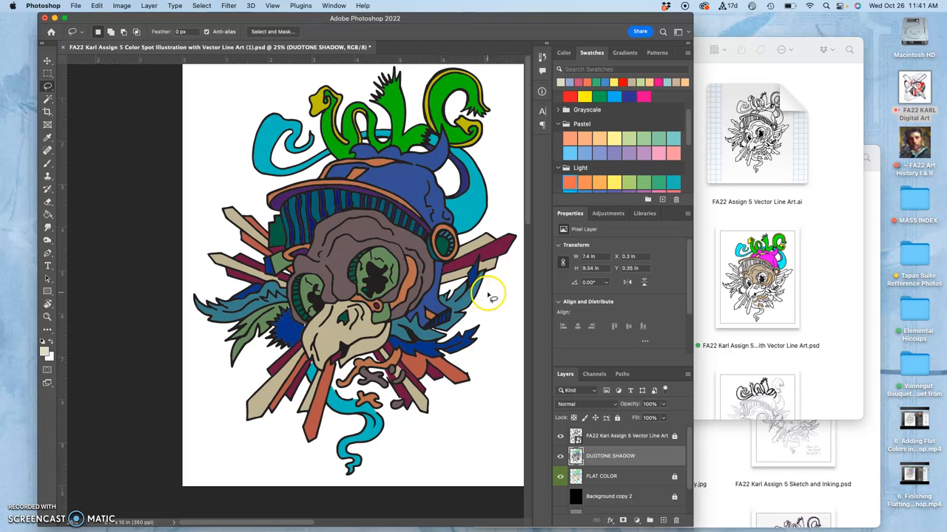
{"action": "mouse_move", "coordinate": [337, 180]}
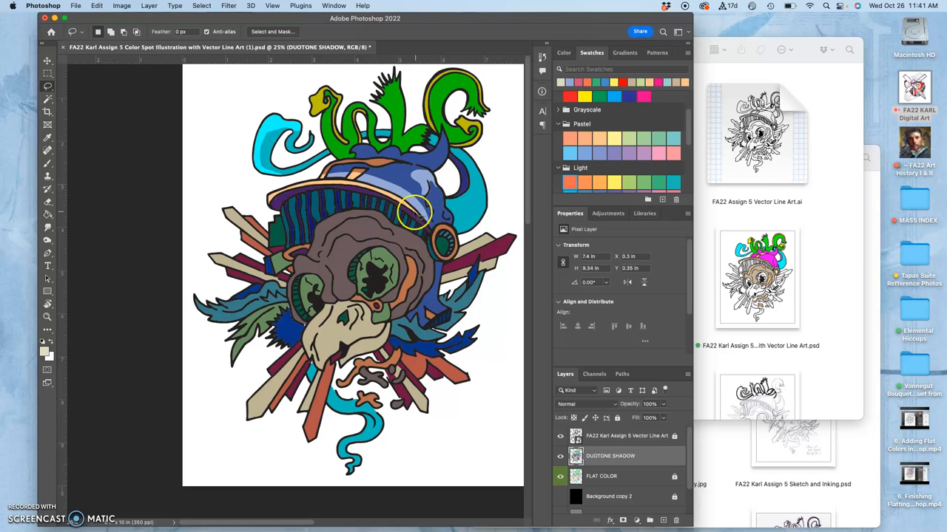
{"action": "mouse_move", "coordinate": [479, 160]}
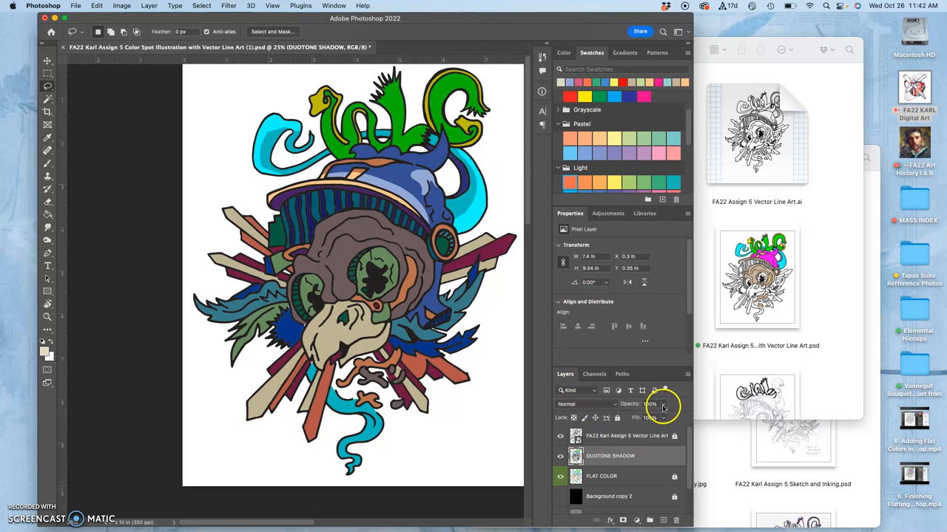
Lower the DUOTONE SHADOW layer's opacity to 67%.
{"action": "left_click_drag", "start_coordinate": [663, 408], "coordinate": [651, 420]}
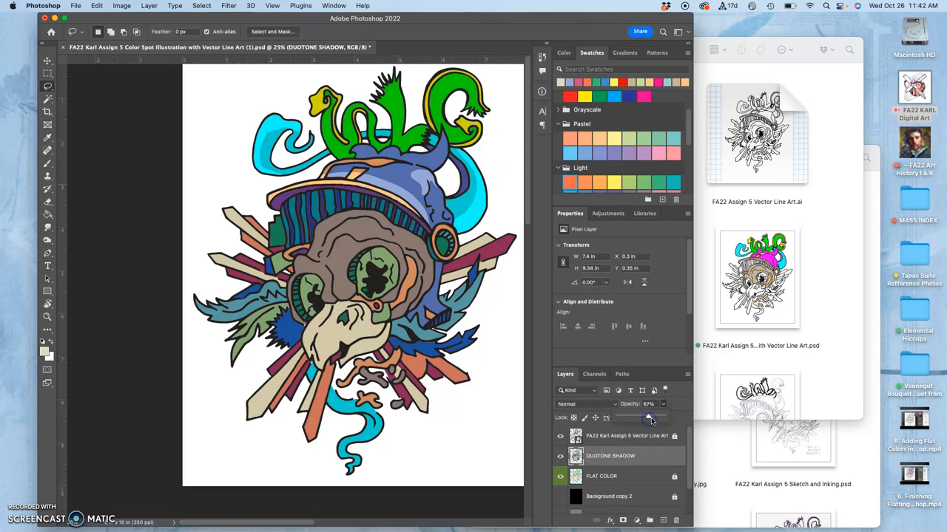
{"action": "left_click_drag", "start_coordinate": [651, 417], "coordinate": [639, 417]}
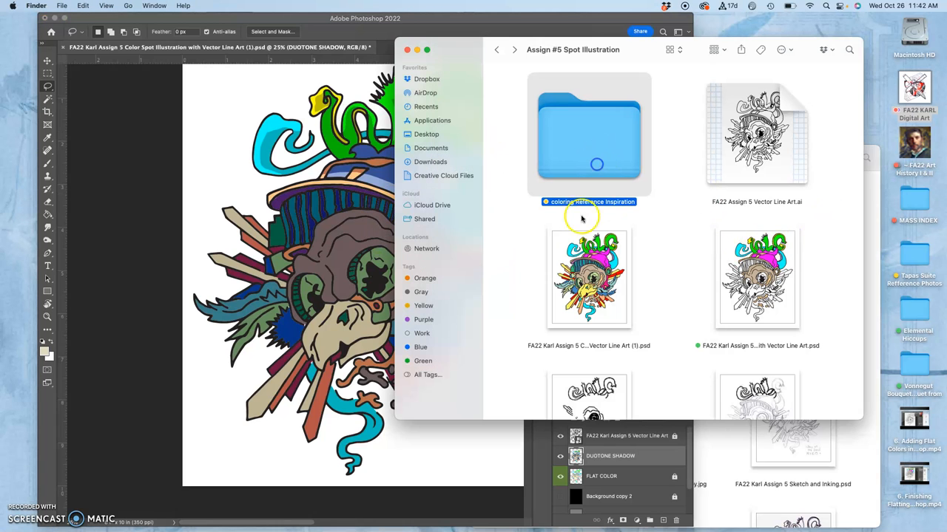
Open file_7dea41da66_400sq.jpg, the blue monster-face image, from the coloring Reference Inspiration folder.
{"action": "double_click", "coordinate": [589, 134]}
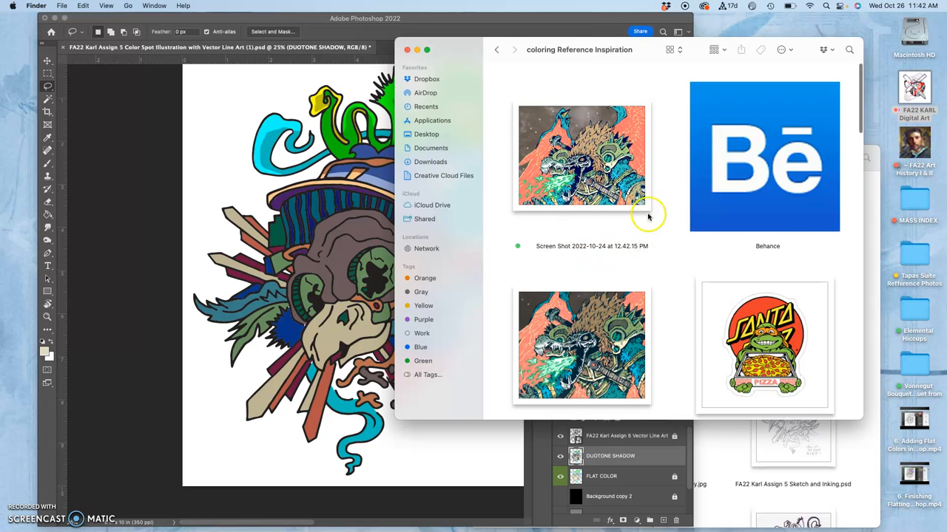
{"action": "mouse_move", "coordinate": [859, 112]}
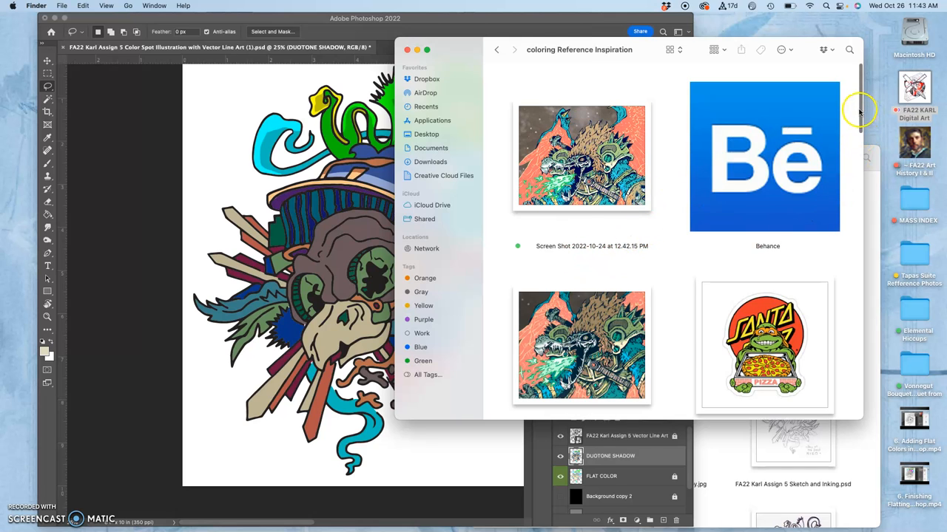
{"action": "mouse_move", "coordinate": [621, 177]}
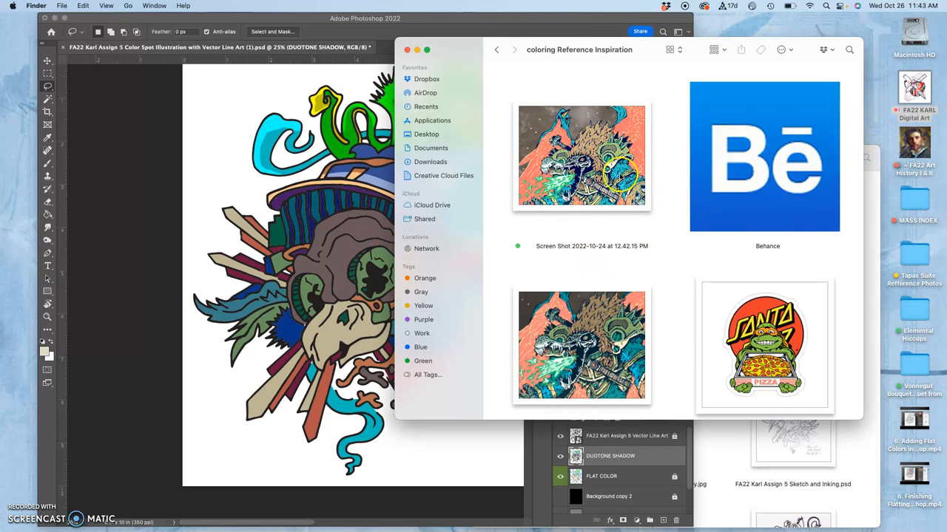
{"action": "mouse_move", "coordinate": [858, 177]}
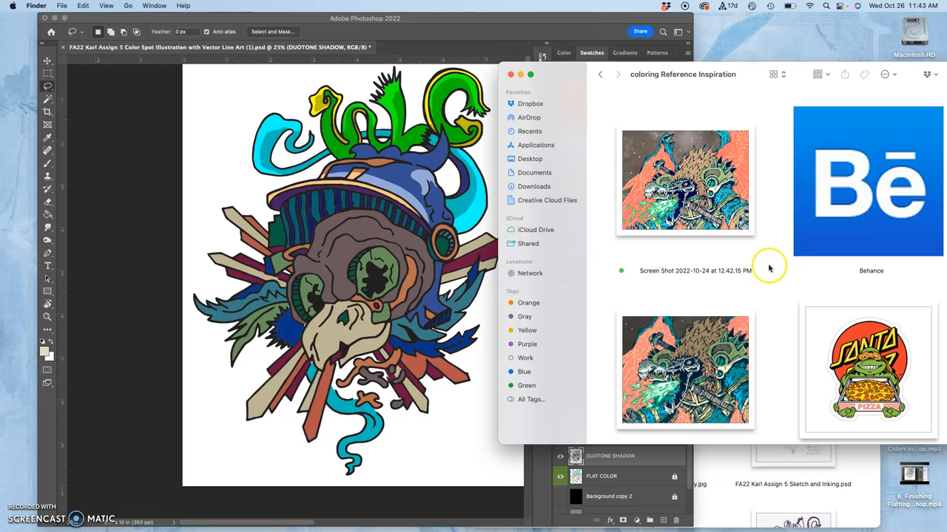
{"action": "scroll", "scroll_direction": "down", "scroll_amount": 3}
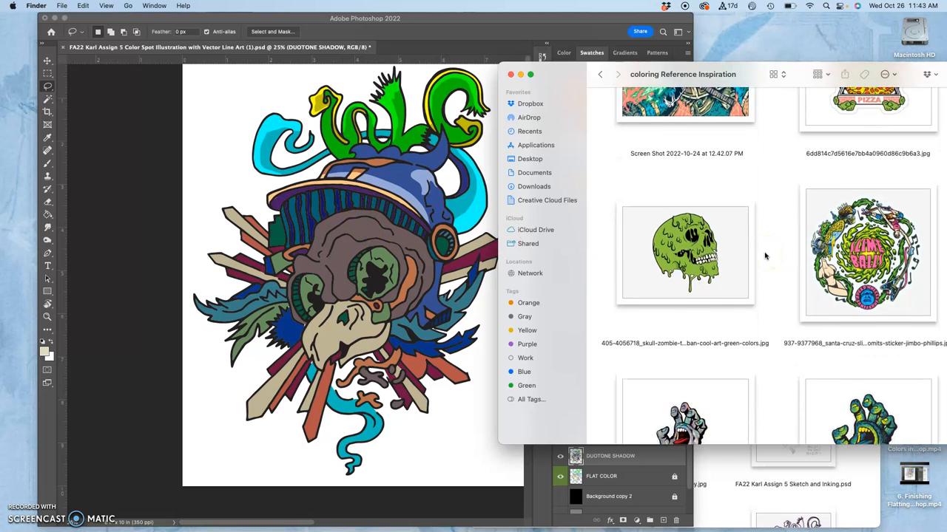
{"action": "scroll", "scroll_direction": "down", "scroll_amount": 3}
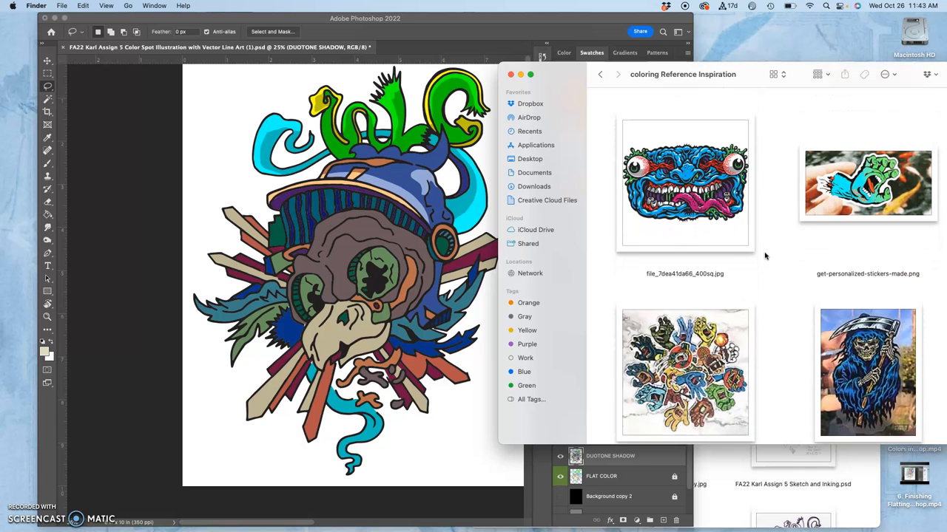
{"action": "double_click", "coordinate": [684, 184]}
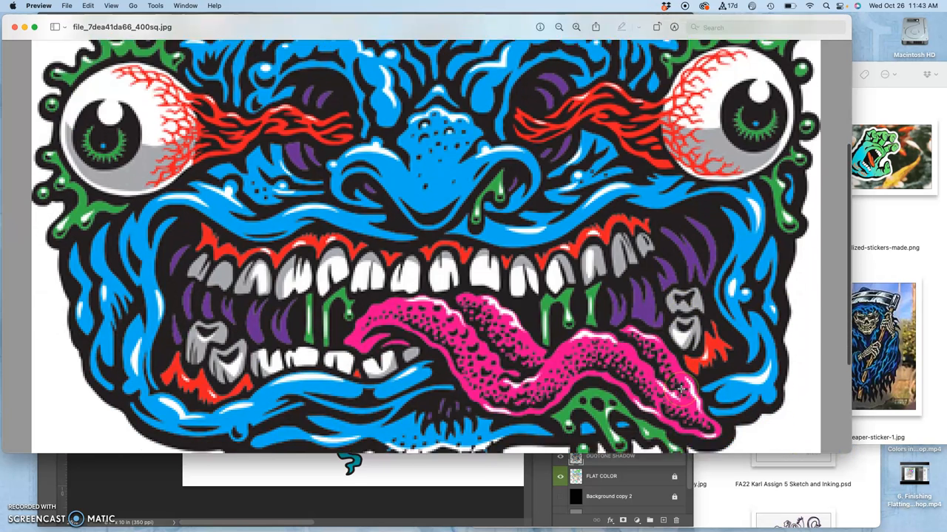
Scroll around the monster-face reference in Preview to study it up close.
{"action": "scroll", "scroll_direction": "down", "scroll_amount": 3}
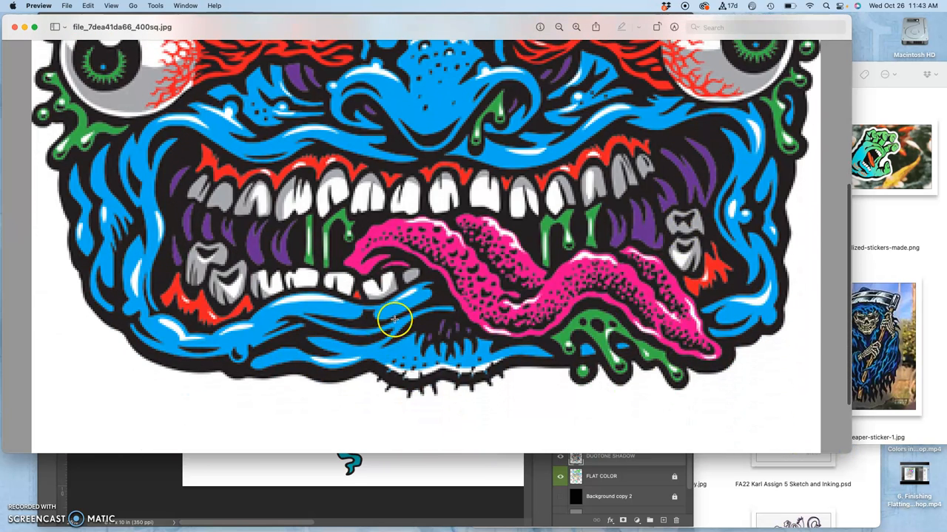
{"action": "mouse_move", "coordinate": [381, 322]}
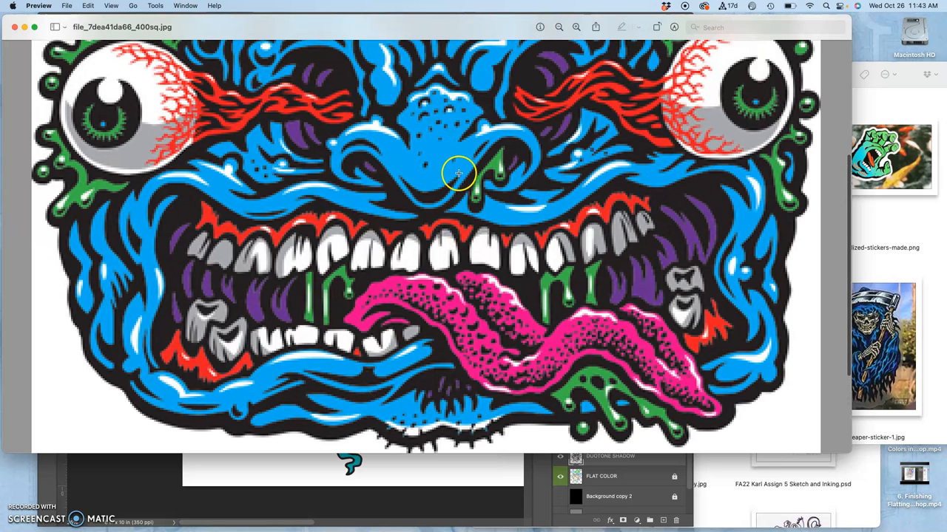
{"action": "mouse_move", "coordinate": [386, 139]}
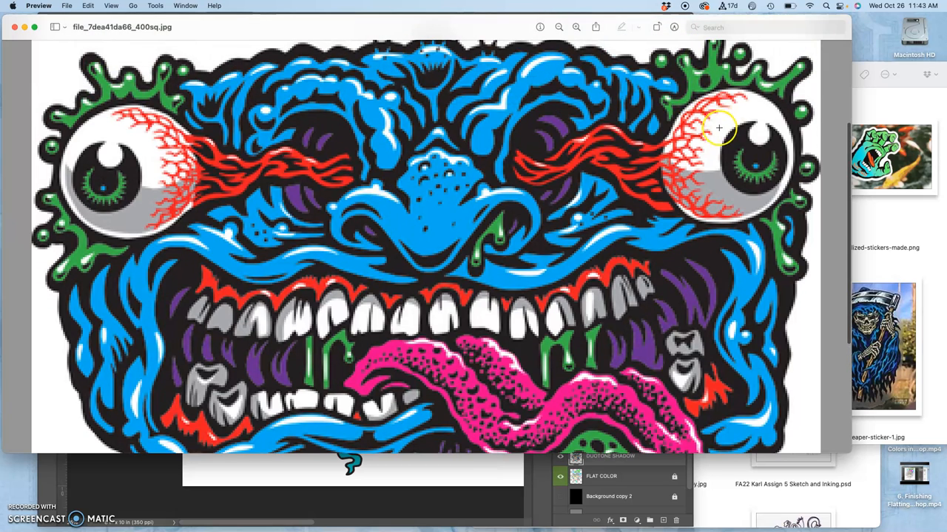
{"action": "mouse_move", "coordinate": [717, 186]}
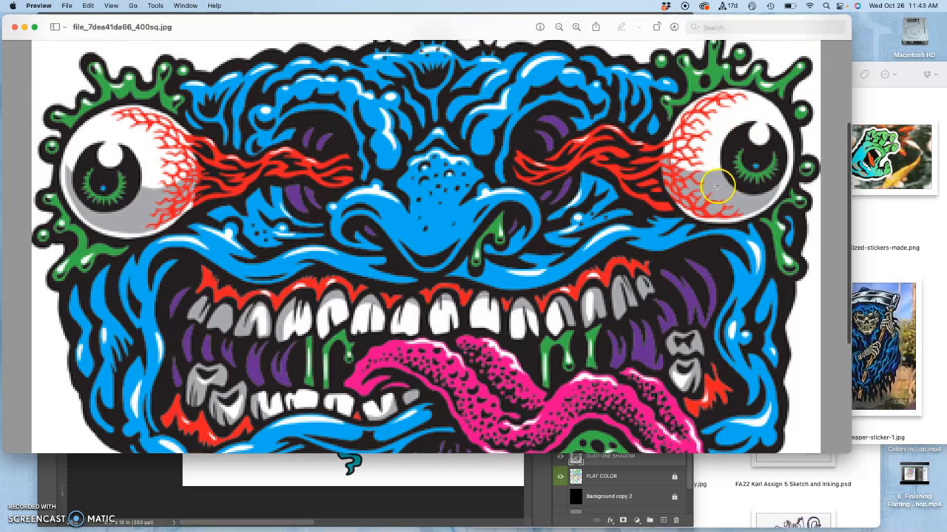
{"action": "mouse_move", "coordinate": [698, 193]}
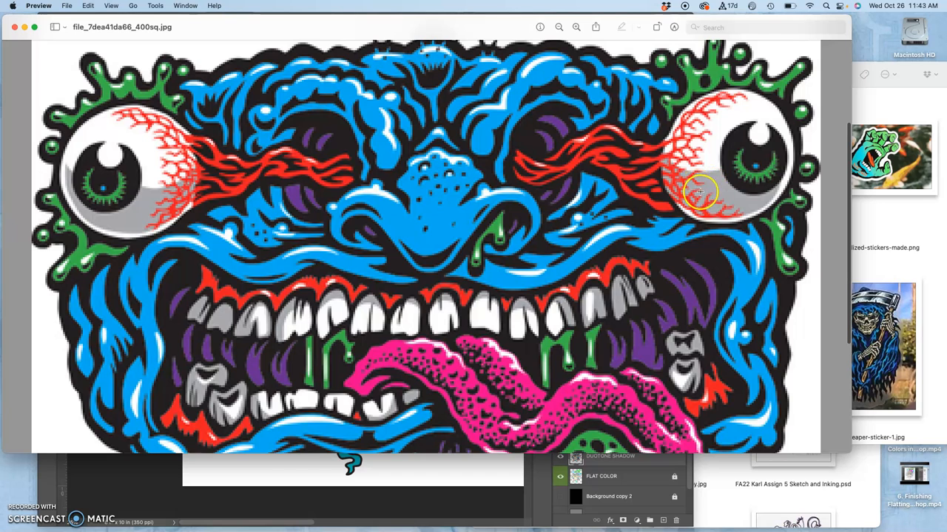
{"action": "mouse_move", "coordinate": [763, 116]}
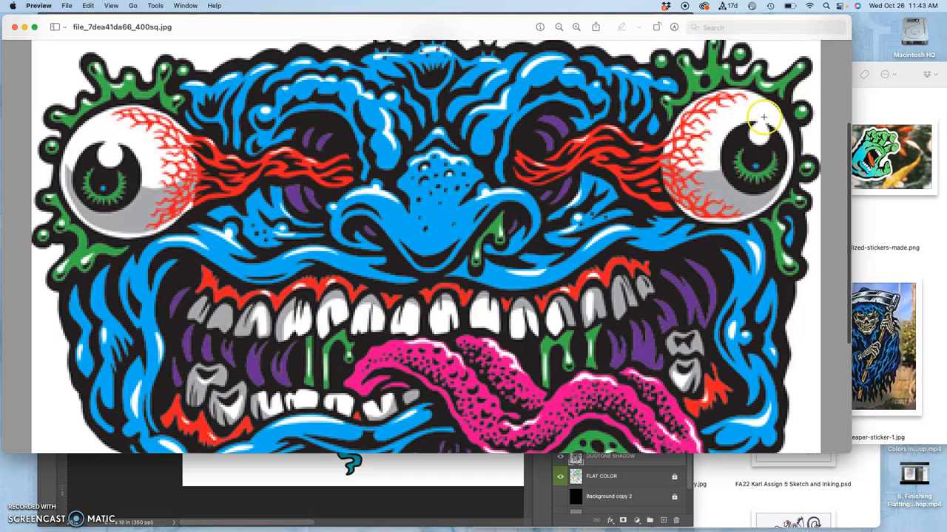
{"action": "scroll", "scroll_direction": "down", "scroll_amount": 3}
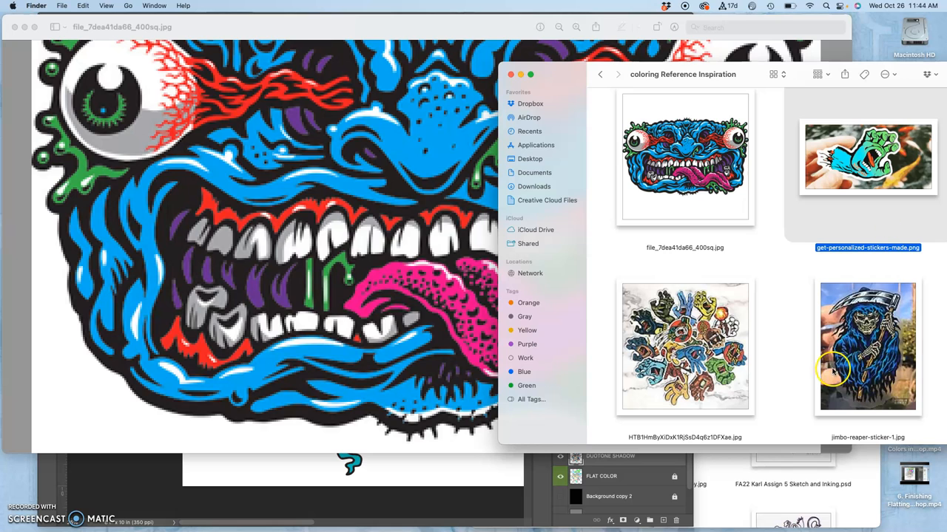
{"action": "scroll", "scroll_direction": "down", "scroll_amount": 3}
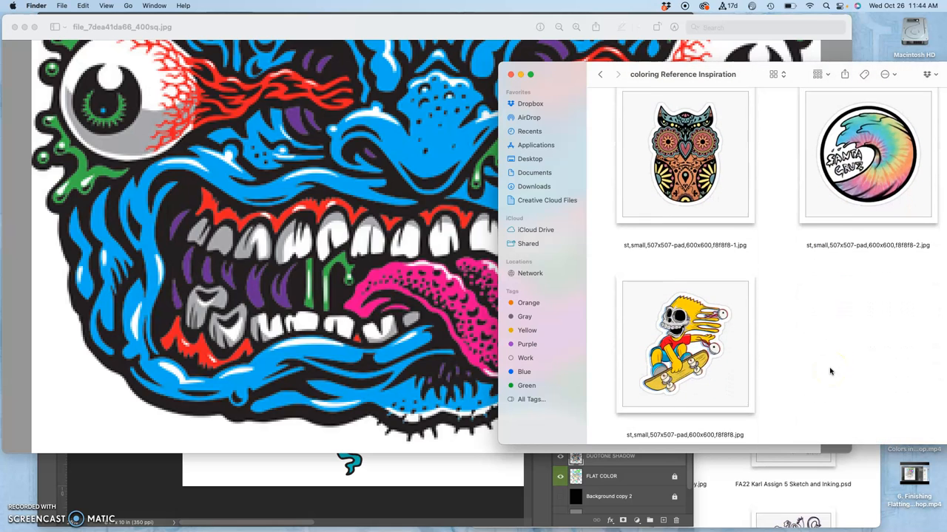
{"action": "left_click", "coordinate": [683, 346]}
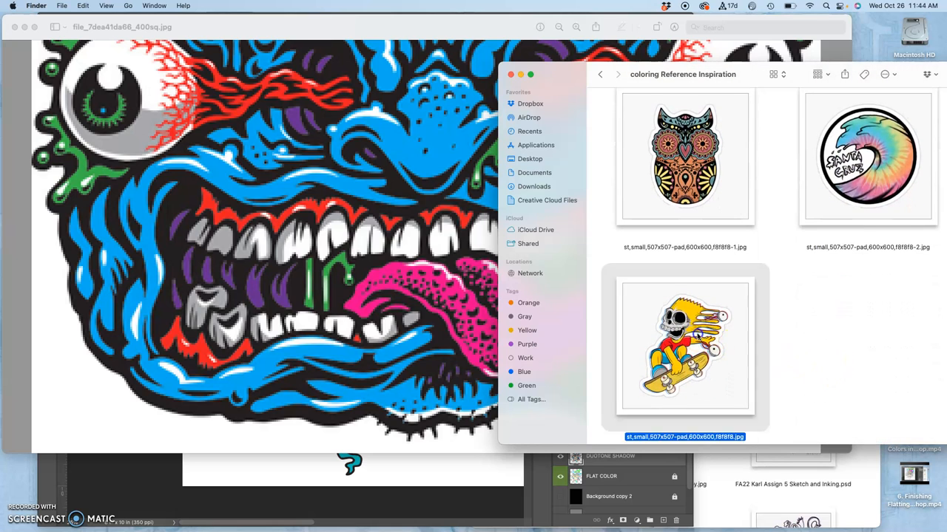
{"action": "double_click", "coordinate": [683, 346]}
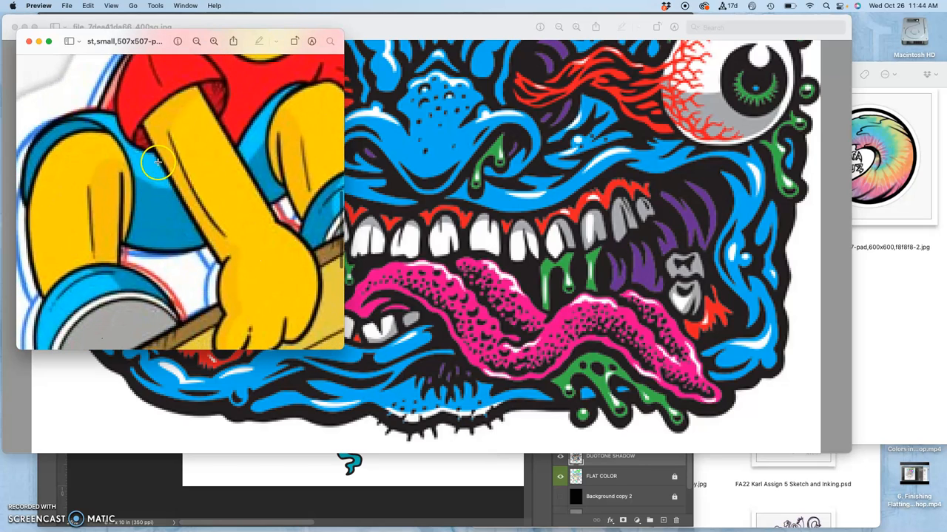
{"action": "mouse_move", "coordinate": [216, 202]}
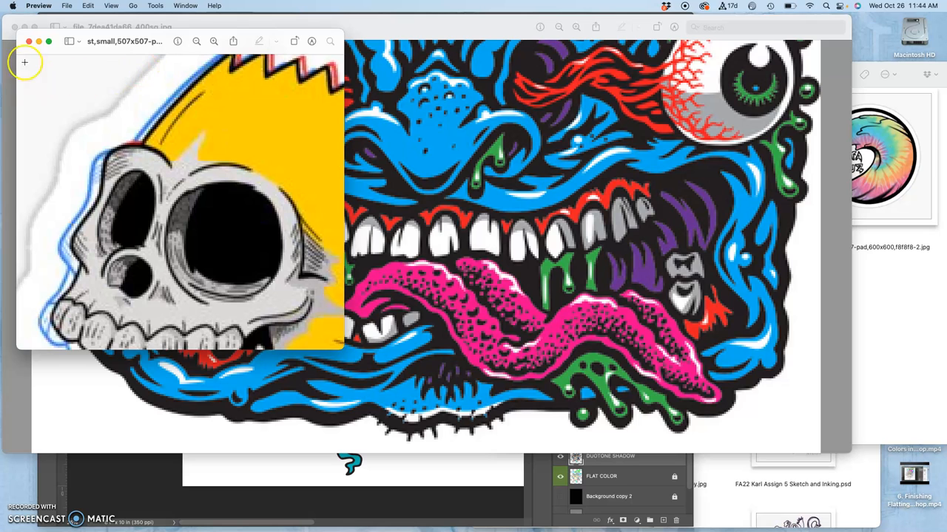
{"action": "left_click", "coordinate": [15, 26]}
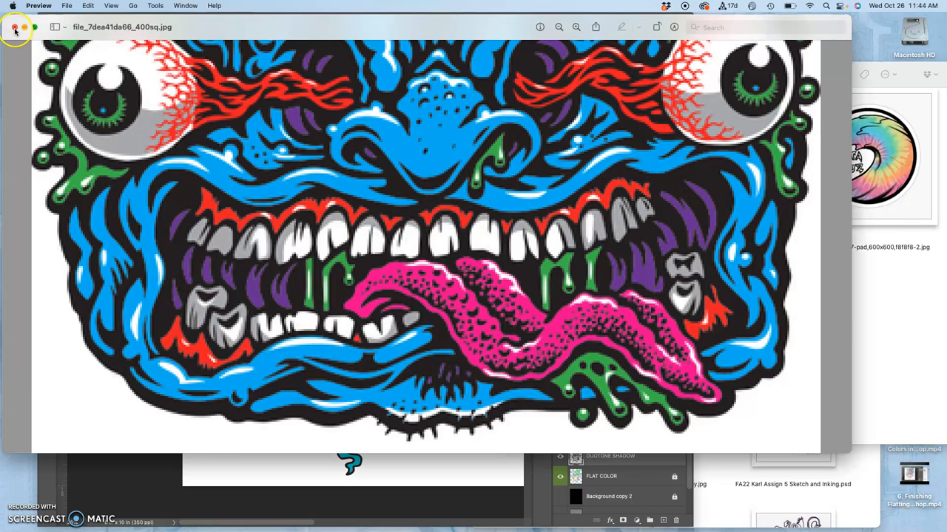
Close the monster-face reference image in Preview.
{"action": "left_click", "coordinate": [15, 27]}
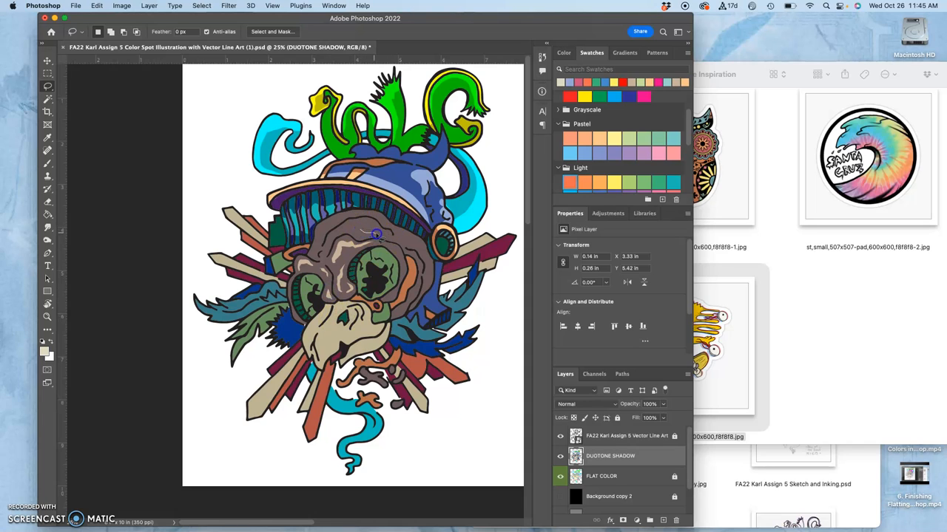
{"action": "mouse_move", "coordinate": [361, 224]}
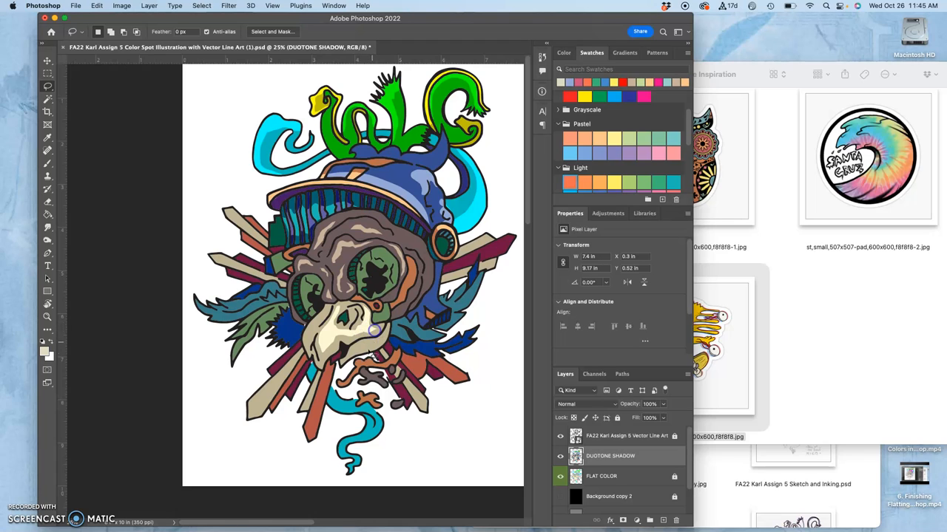
{"action": "mouse_move", "coordinate": [328, 305]}
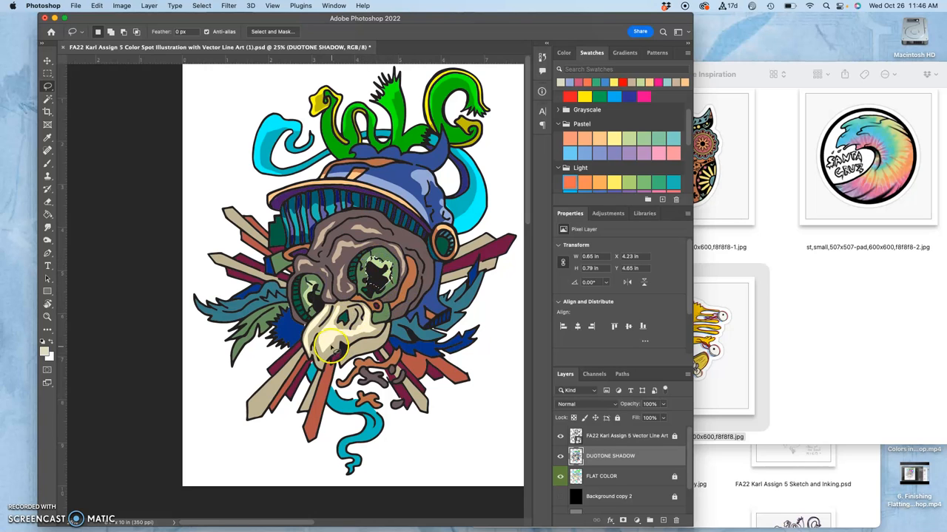
{"action": "mouse_move", "coordinate": [273, 311]}
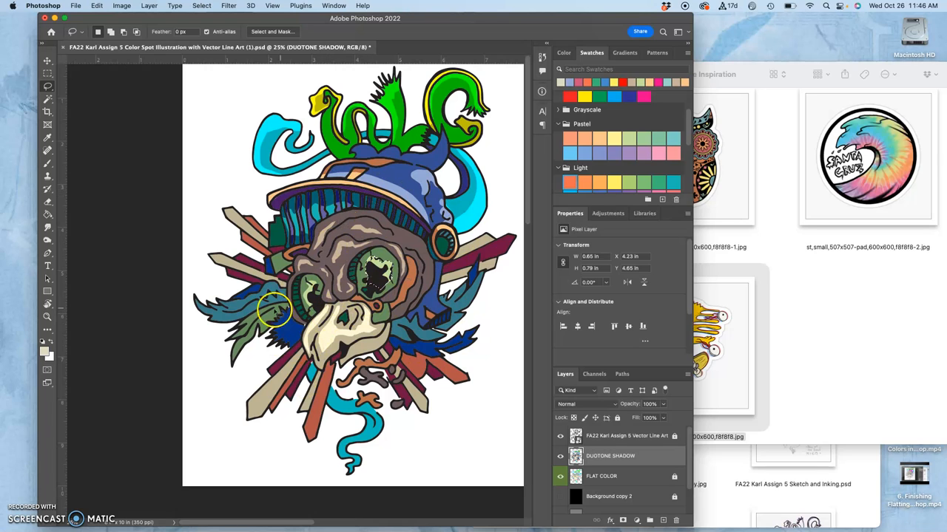